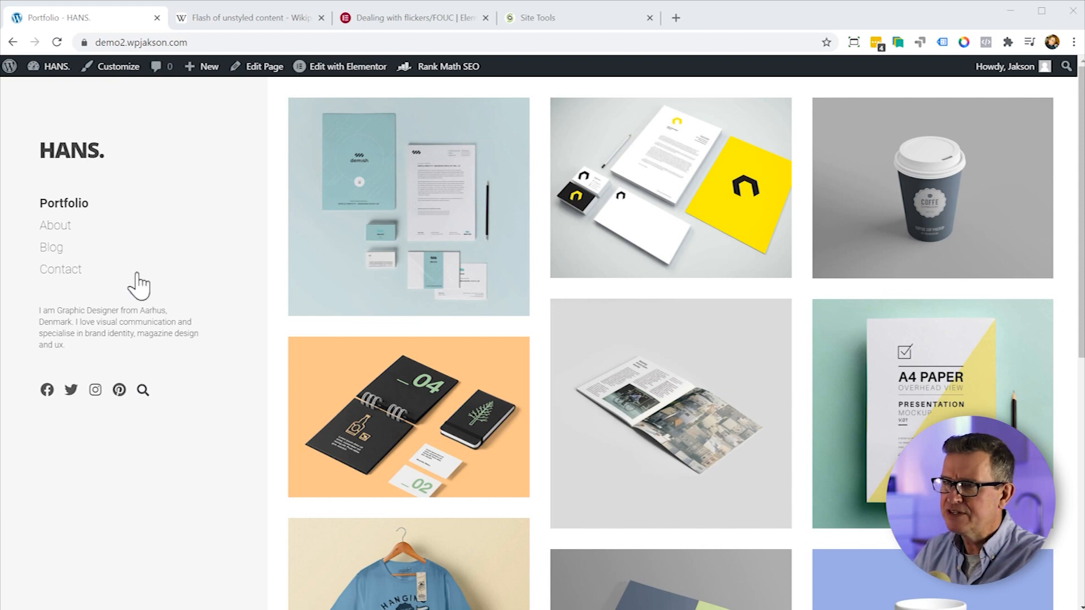
pyautogui.moveTo(137, 468)
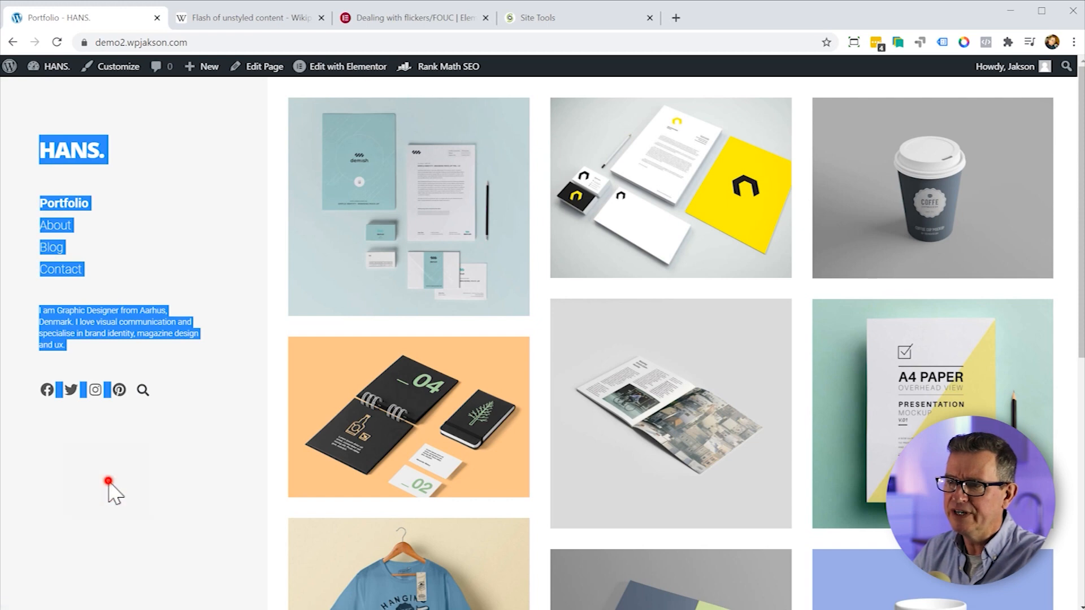
# Step: Deselect the sidebar text and reload the HANS portfolio homepage twice
pyautogui.click(56, 42)
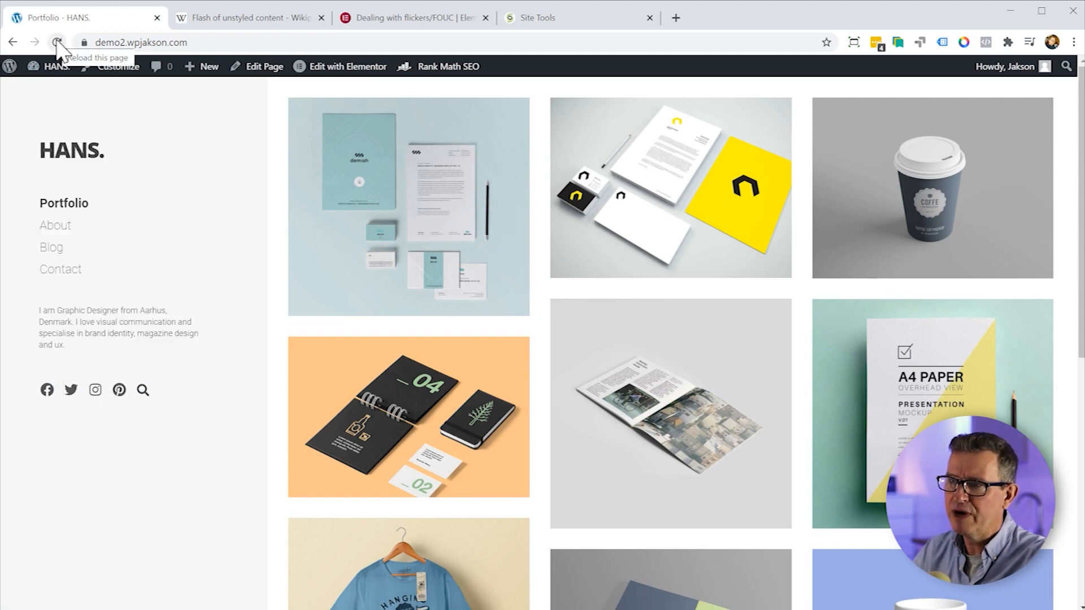
pyautogui.click(54, 42)
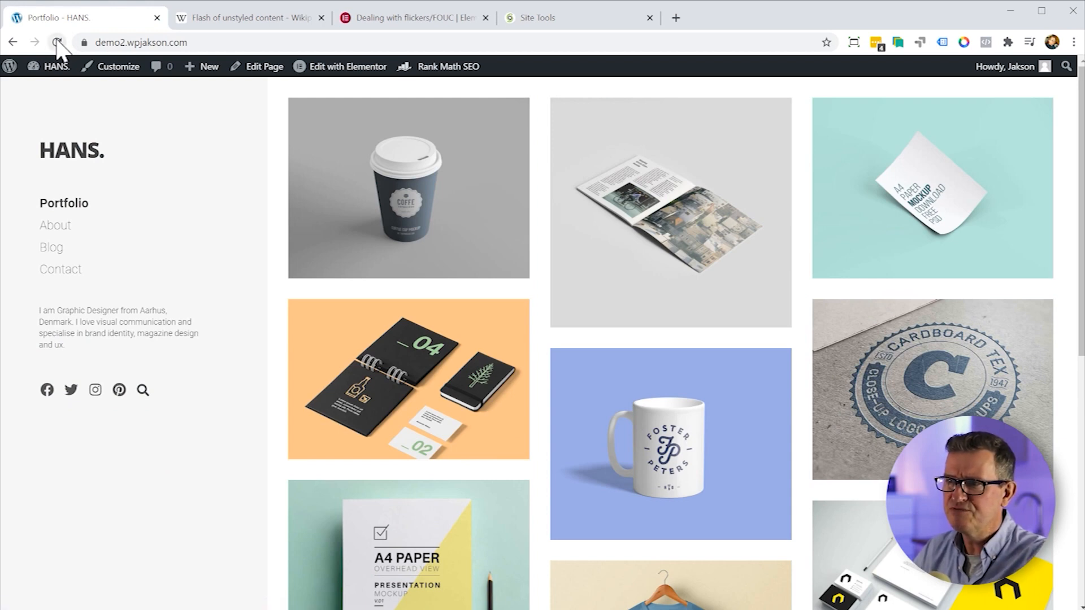
pyautogui.click(54, 42)
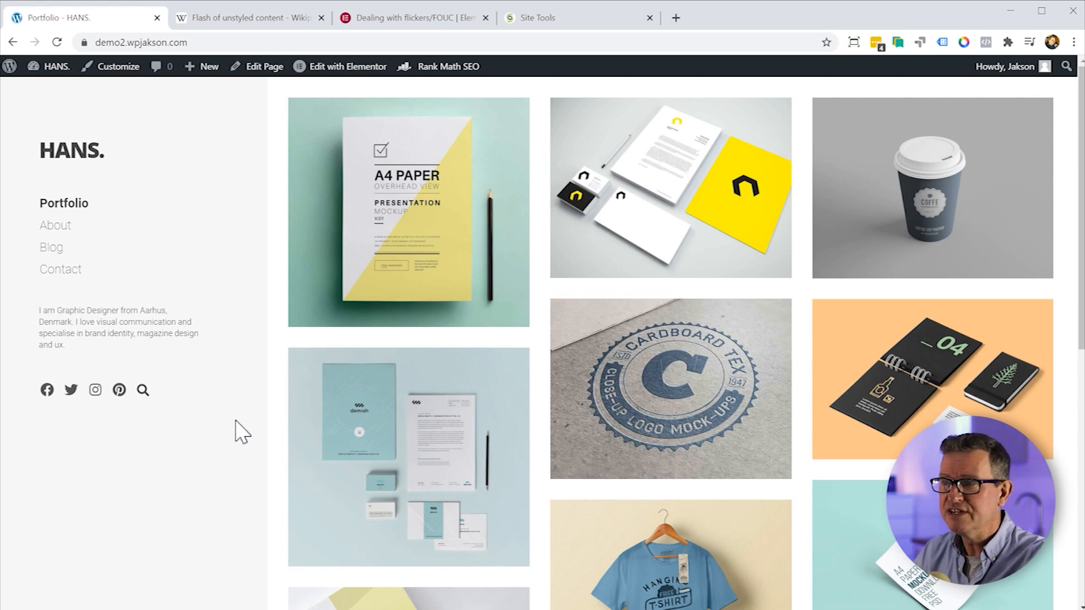
# Step: Switch to the 'Flash of unstyled content' Wikipedia article tab
pyautogui.click(249, 18)
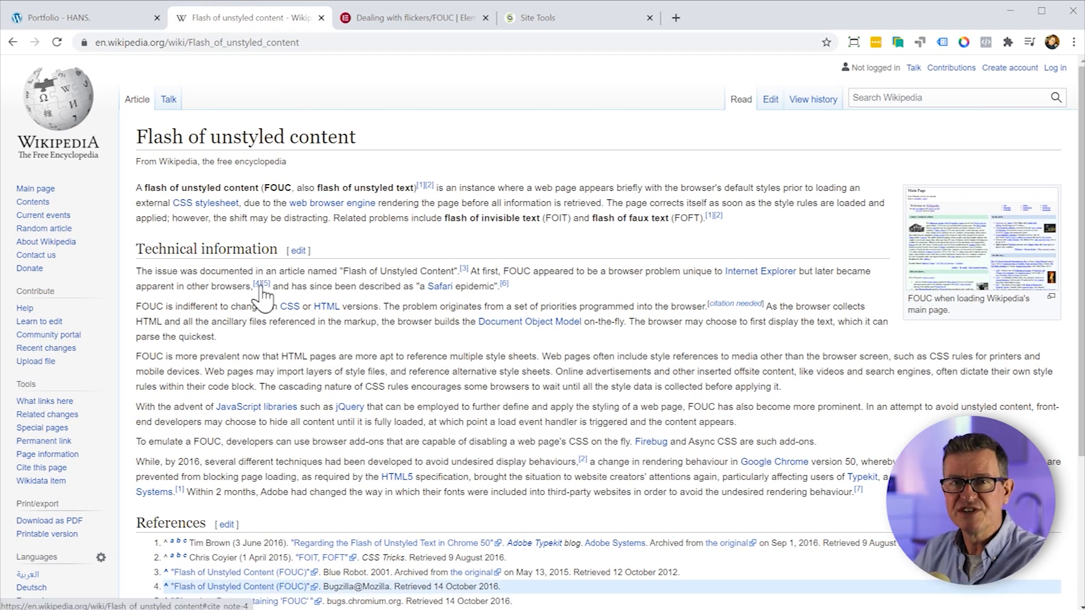
pyautogui.click(94, 18)
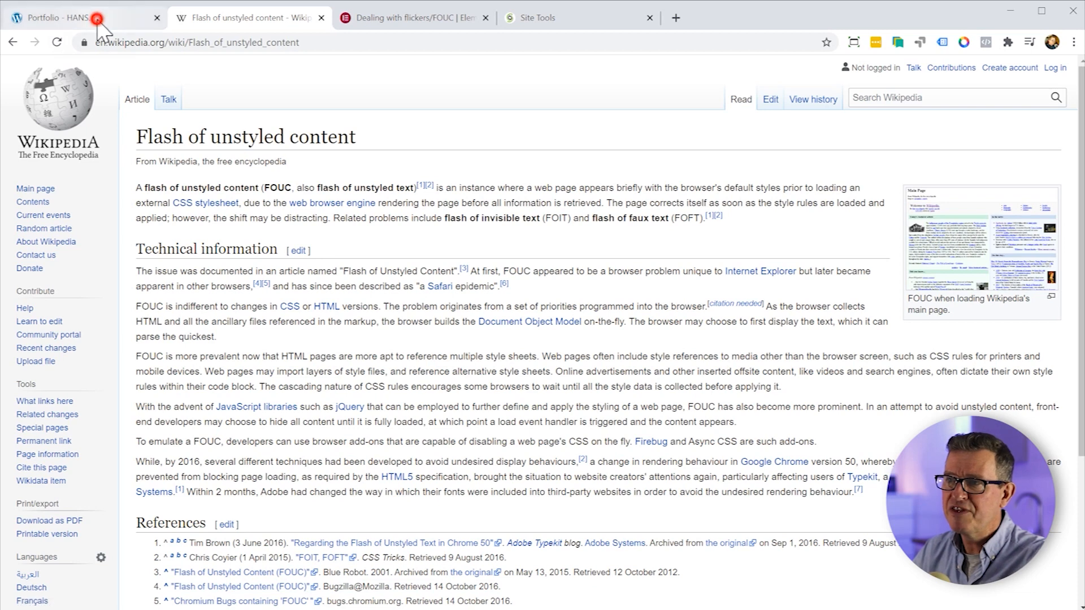
# Step: Go back to the 'Portfolio – HANS.' tab and reload the homepage
pyautogui.click(68, 17)
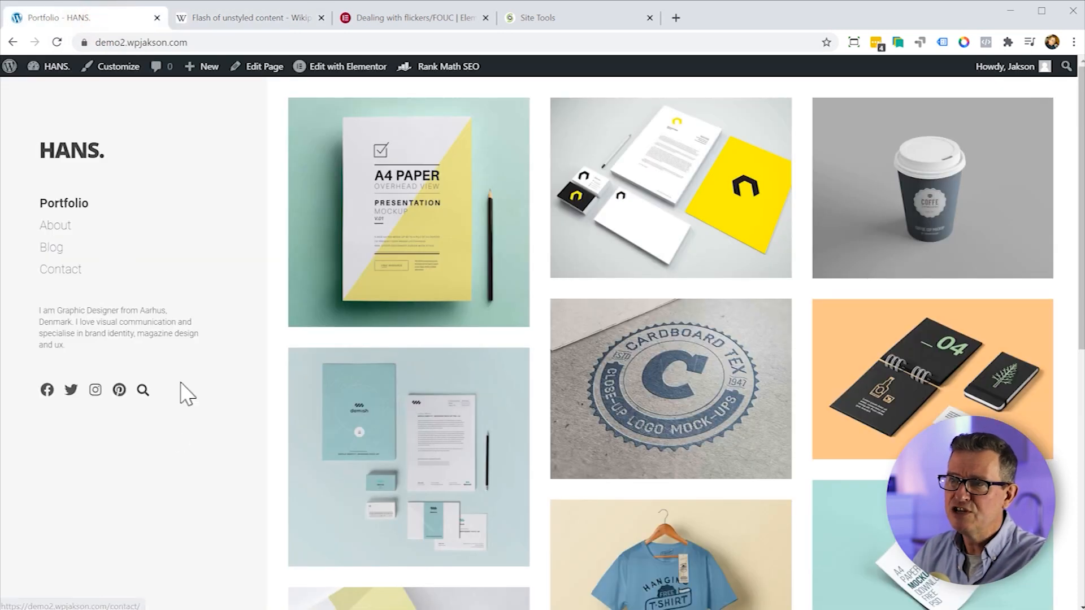
pyautogui.click(71, 390)
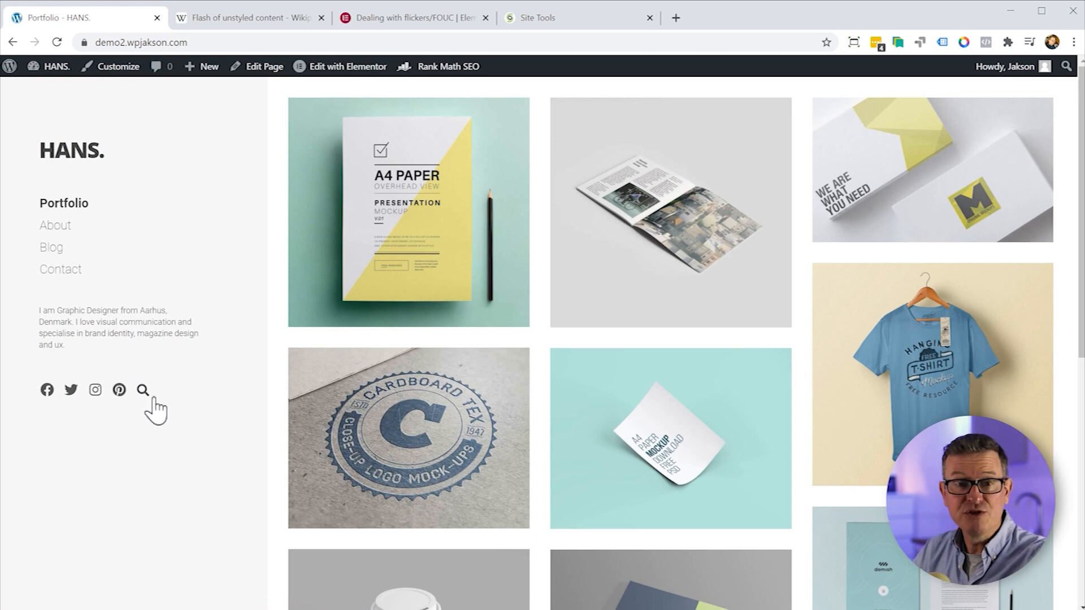
pyautogui.moveTo(125, 215)
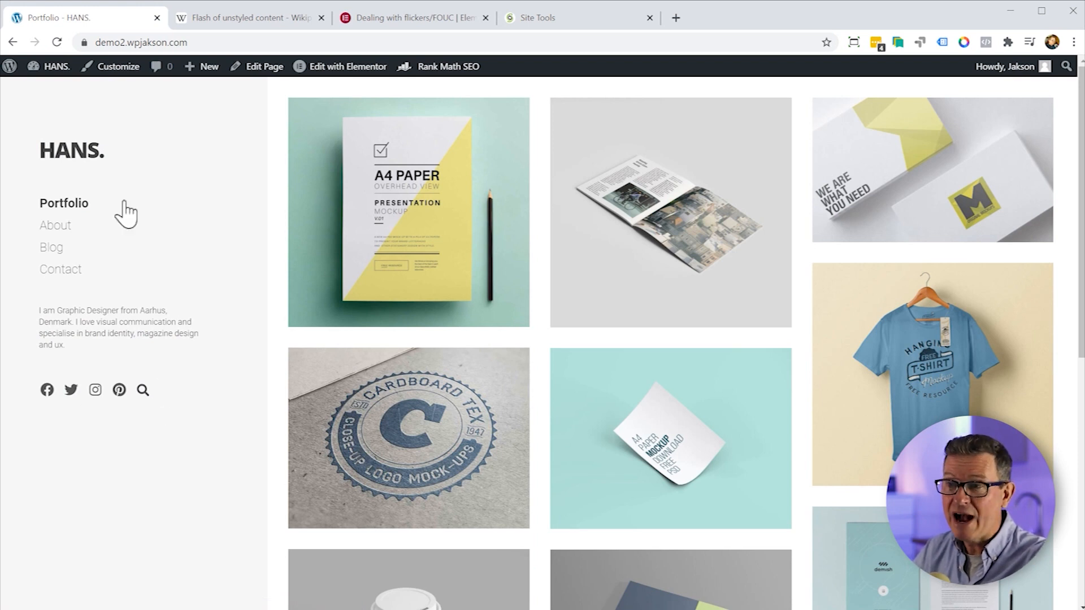
pyautogui.moveTo(48, 170)
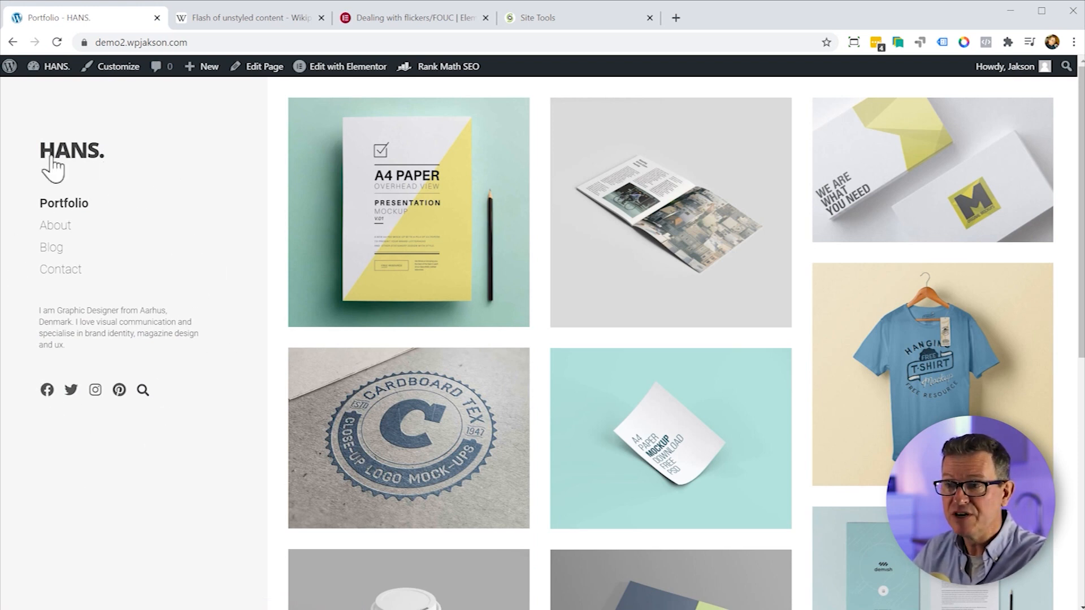
pyautogui.moveTo(161, 404)
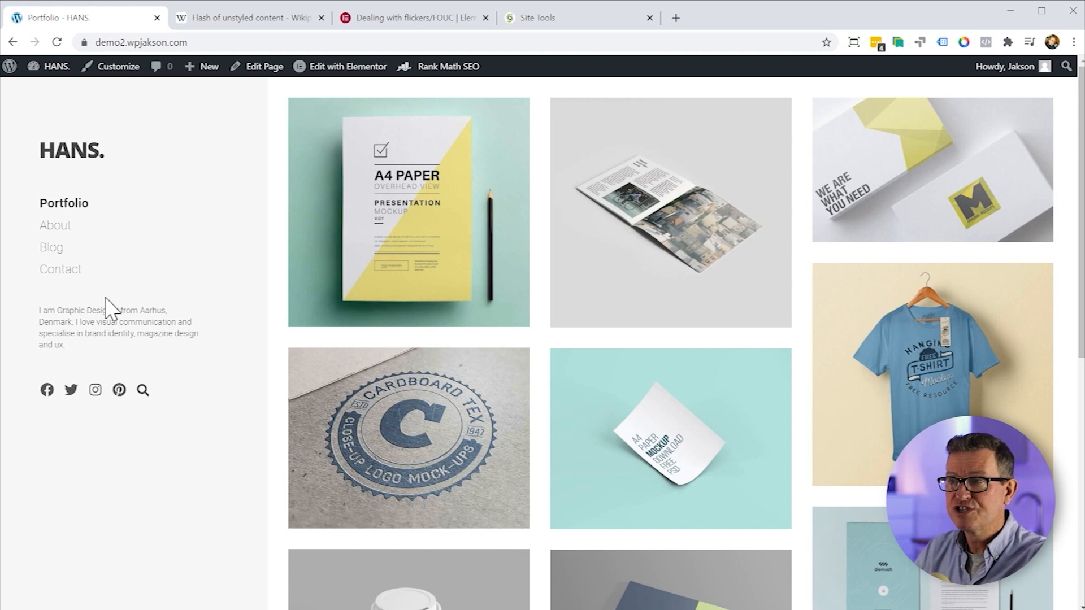
pyautogui.moveTo(105, 107)
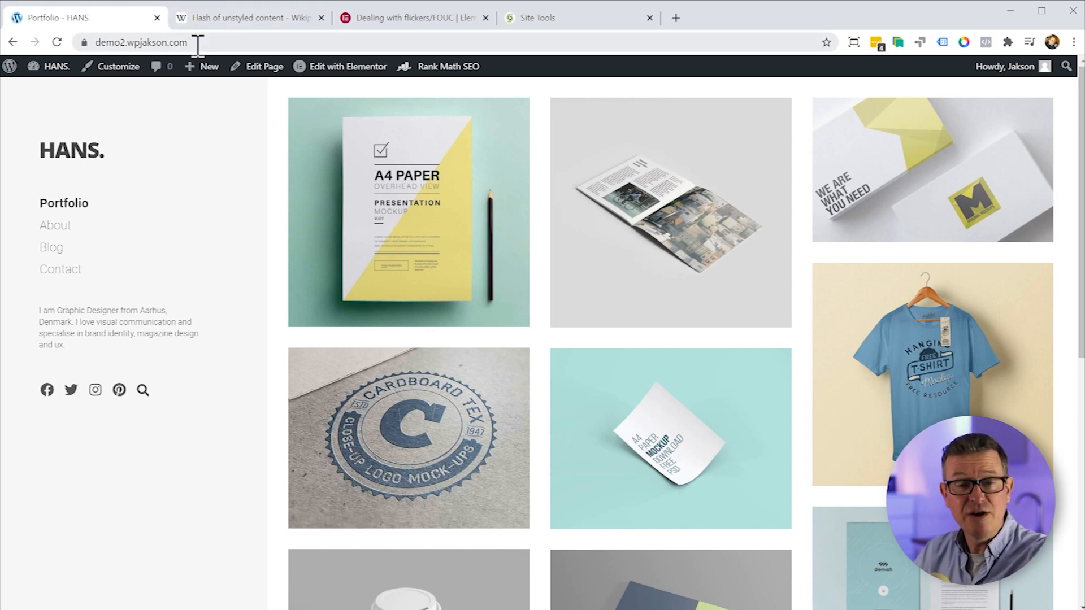
pyautogui.moveTo(128, 186)
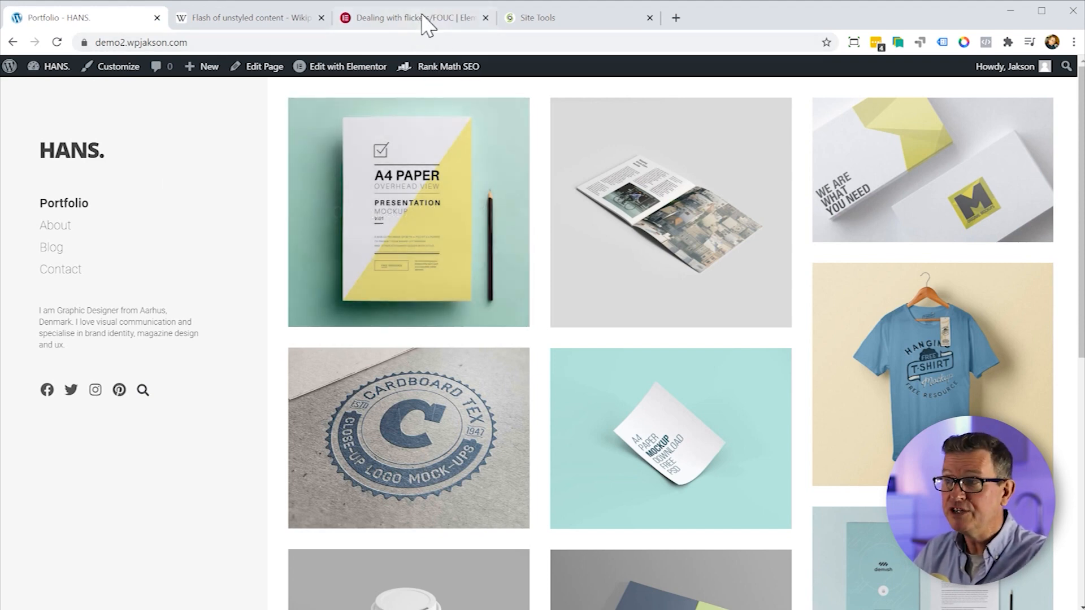
# Step: Switch to the 'Dealing with flickers/FOUC' article and scroll to 'How To Solve FOUC'
pyautogui.click(417, 17)
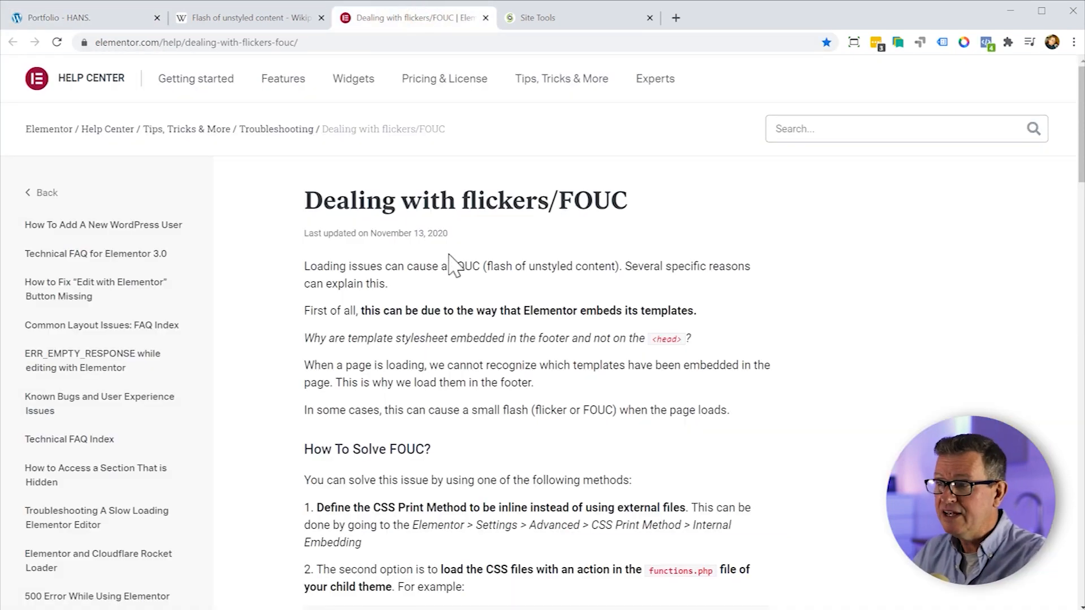
pyautogui.scroll(-3)
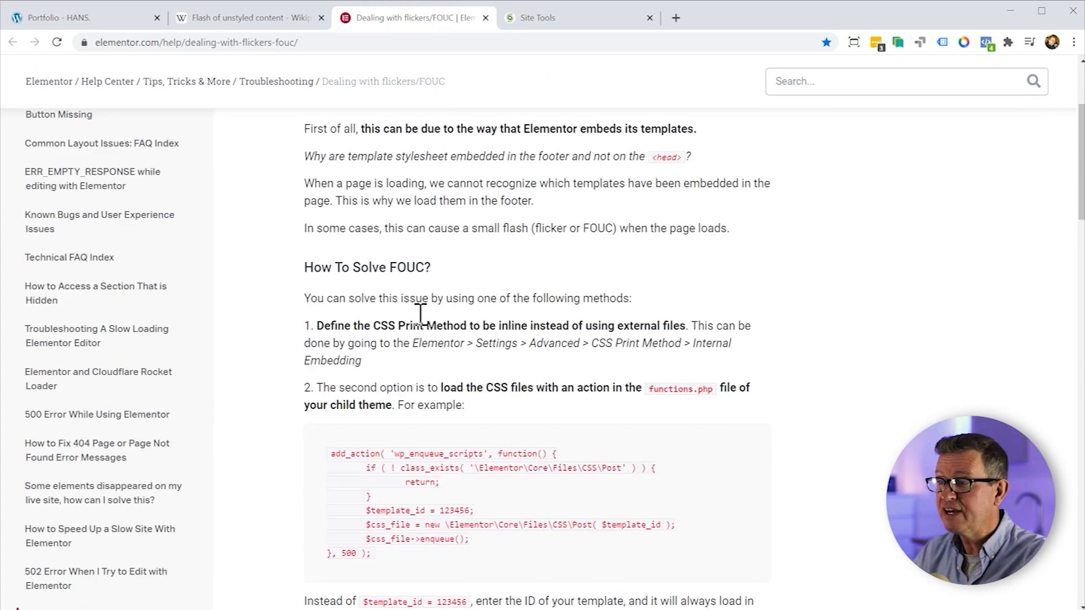
pyautogui.scroll(-3)
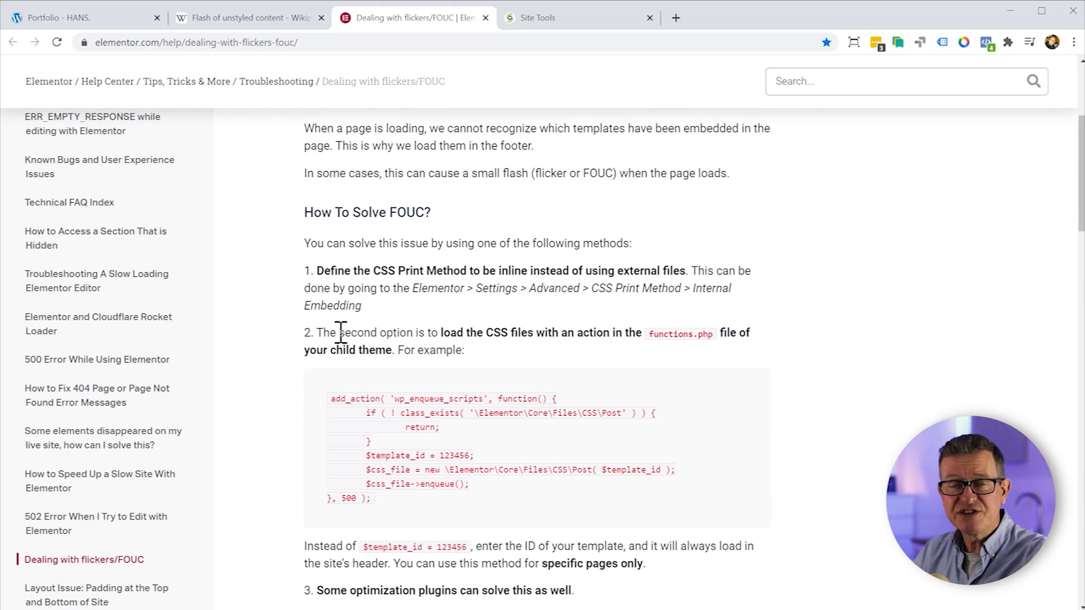
pyautogui.moveTo(511, 322)
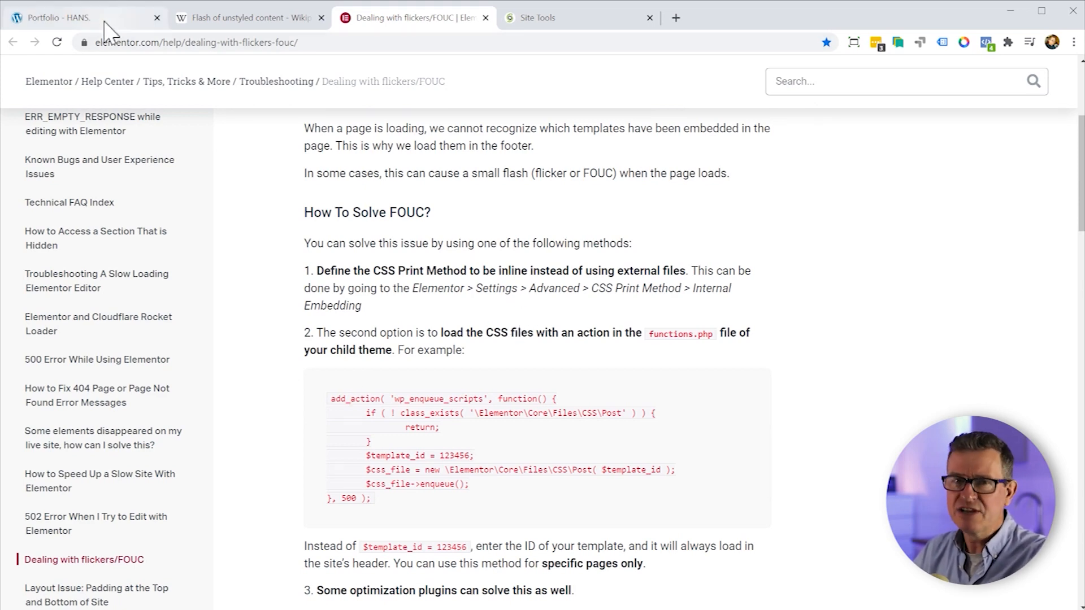
# Step: Go from the HANS dashboard to Elementor Advanced settings, highlighting CSS Print Method: External File
pyautogui.click(79, 18)
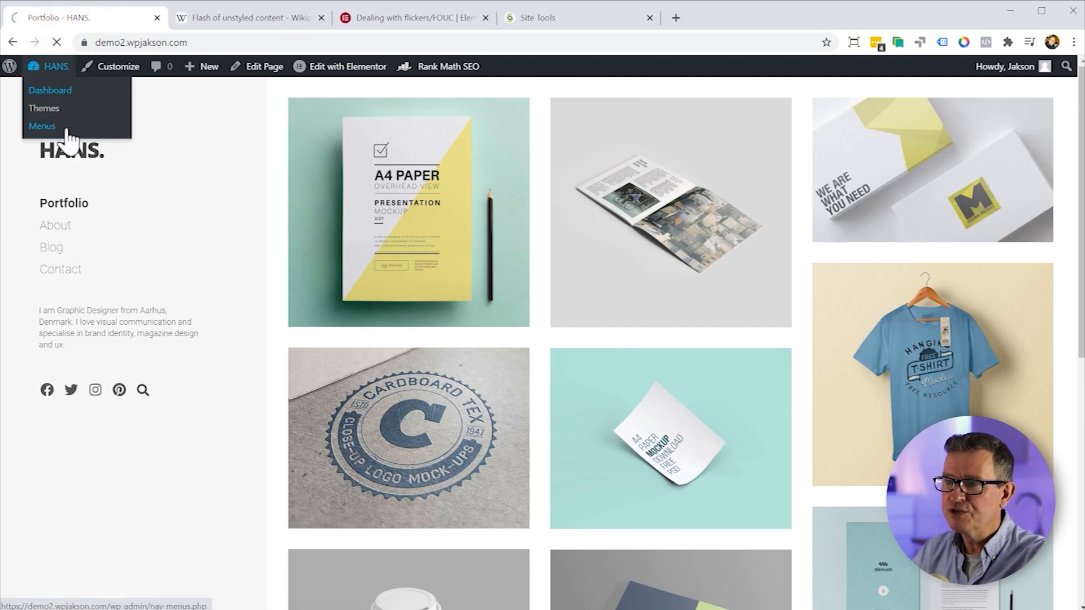
pyautogui.click(50, 90)
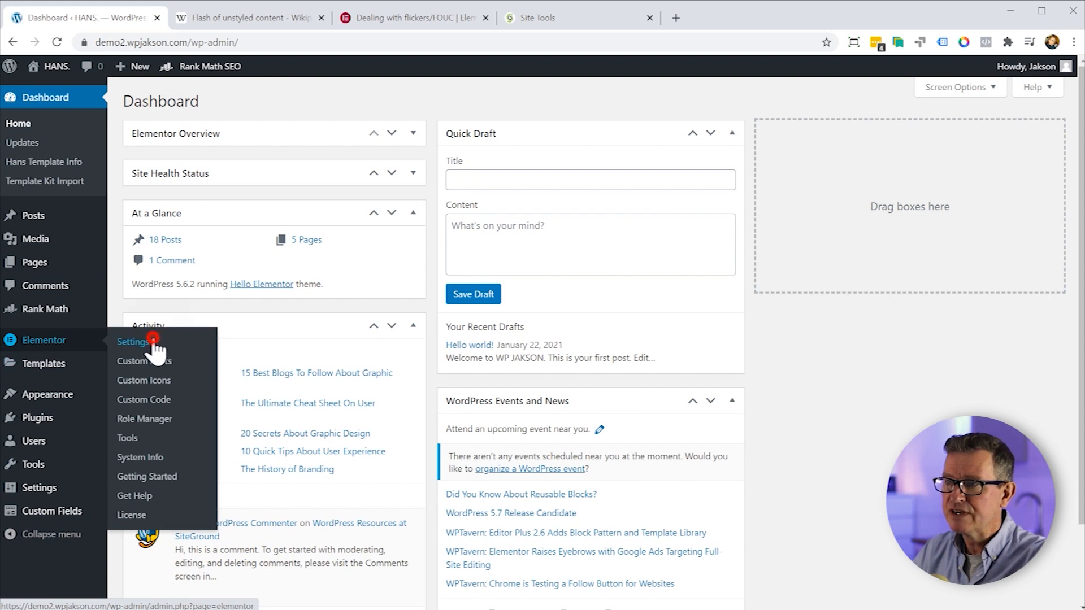
pyautogui.click(133, 341)
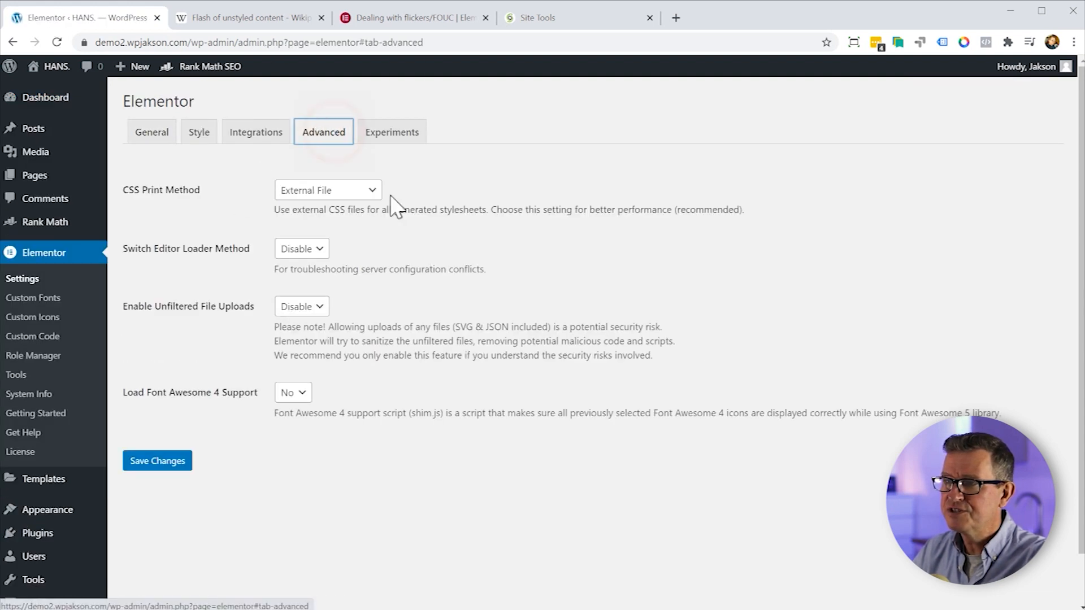
pyautogui.tripleClick(161, 189)
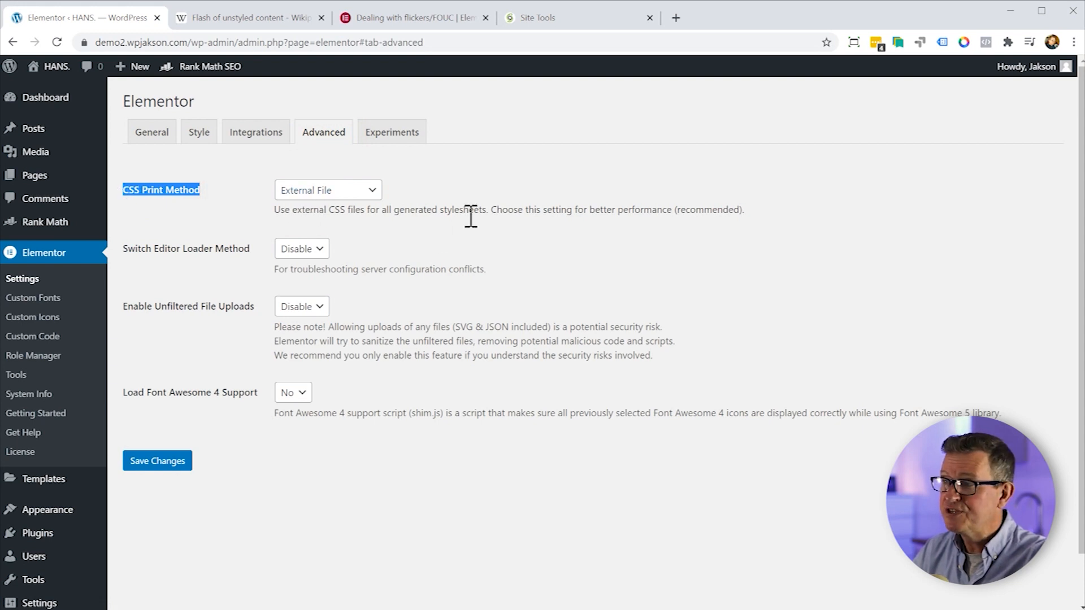
pyautogui.moveTo(490, 210); pyautogui.dragTo(740, 210)
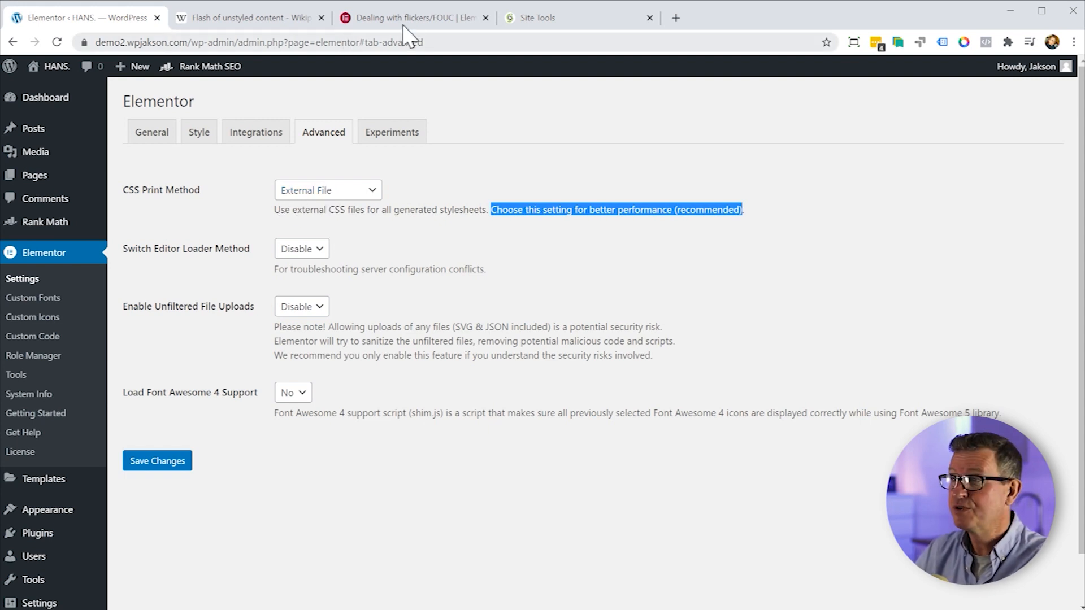
pyautogui.click(412, 18)
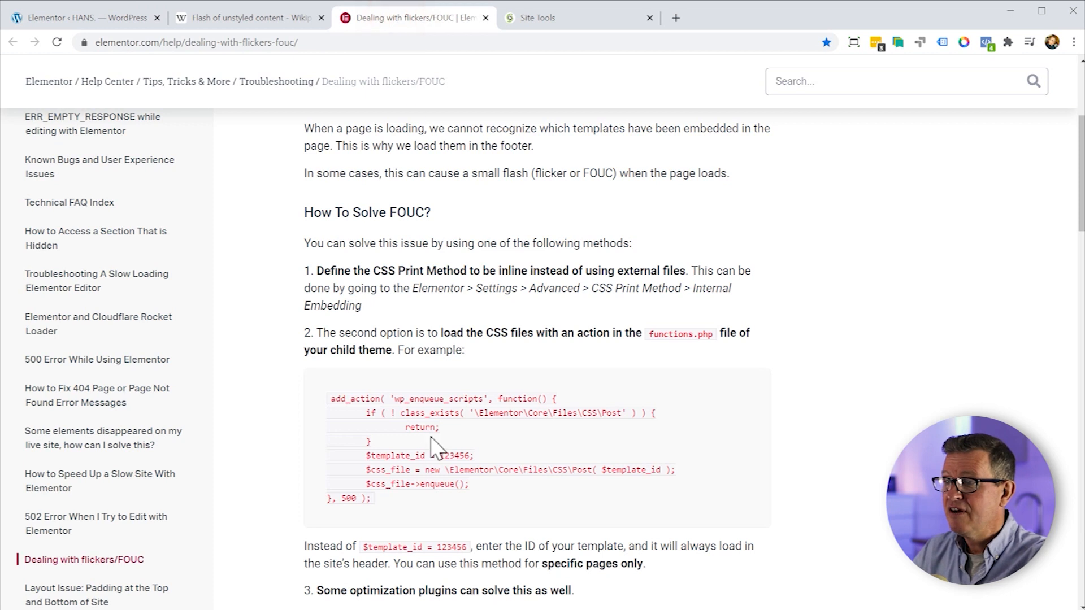
pyautogui.scroll(-3)
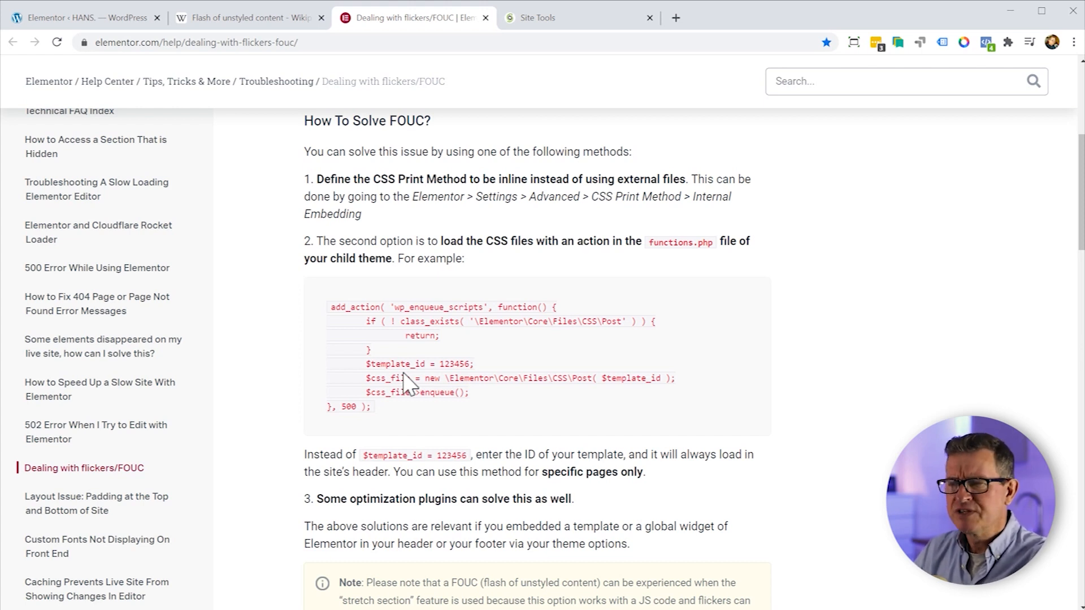
pyautogui.moveTo(184, 87)
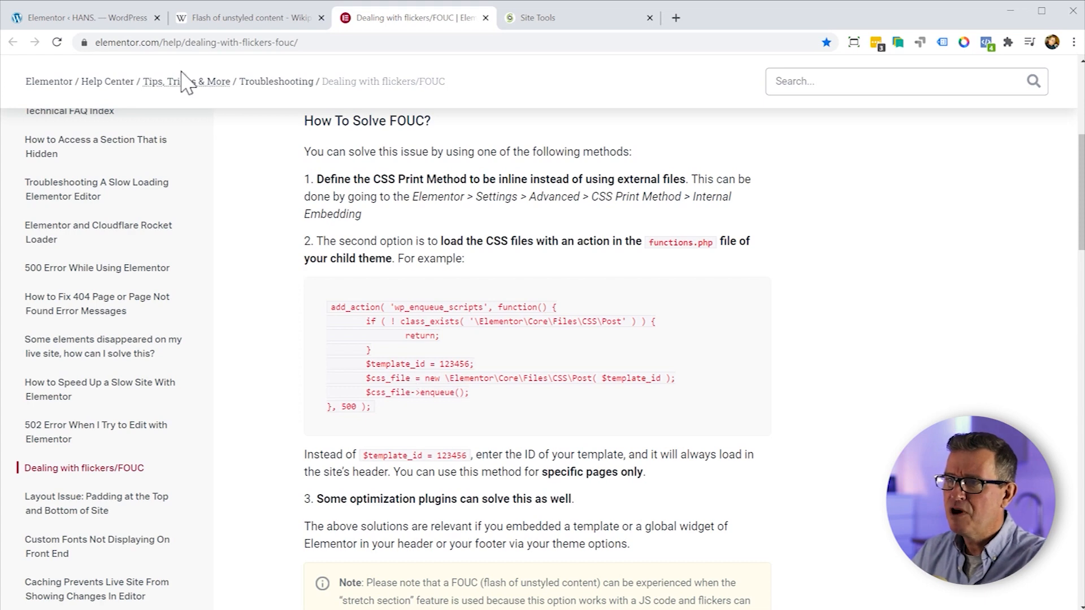
pyautogui.click(84, 18)
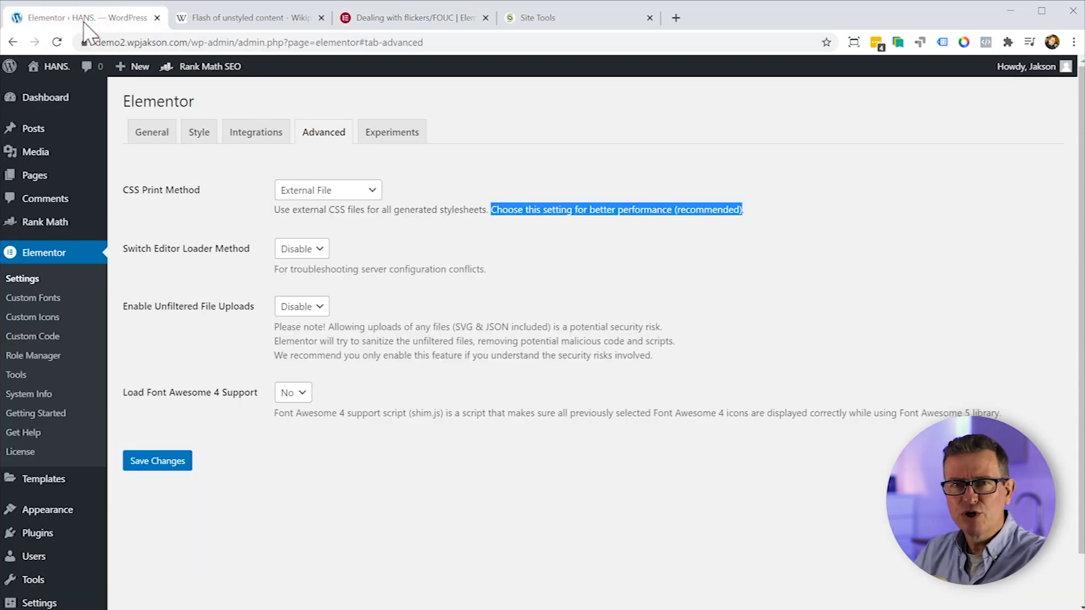
pyautogui.click(417, 17)
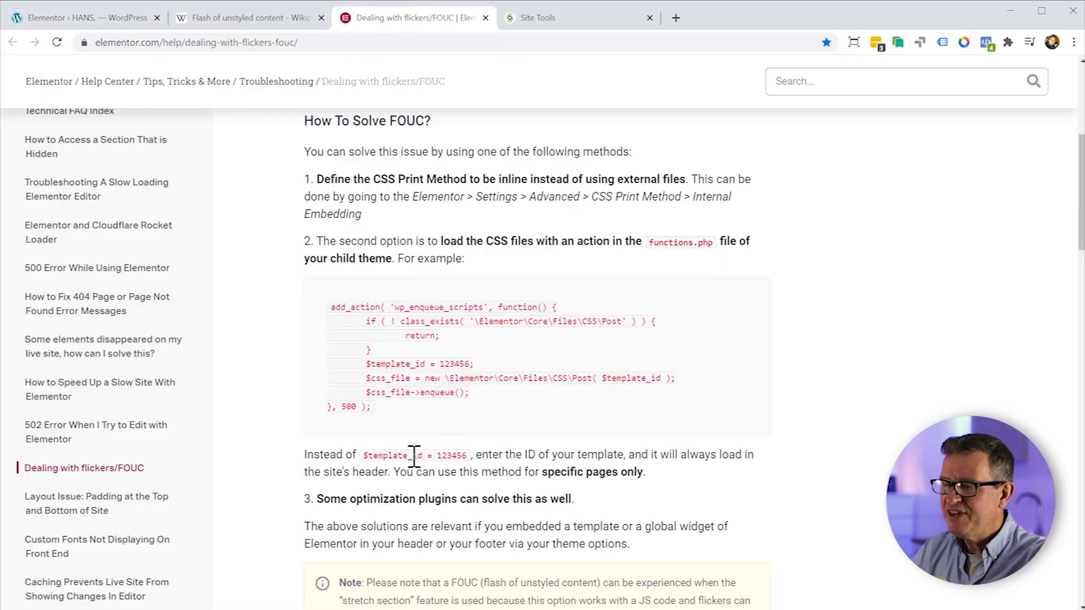
# Step: Select the add_action example code block in the FOUC help article
pyautogui.moveTo(329, 306); pyautogui.dragTo(370, 407)
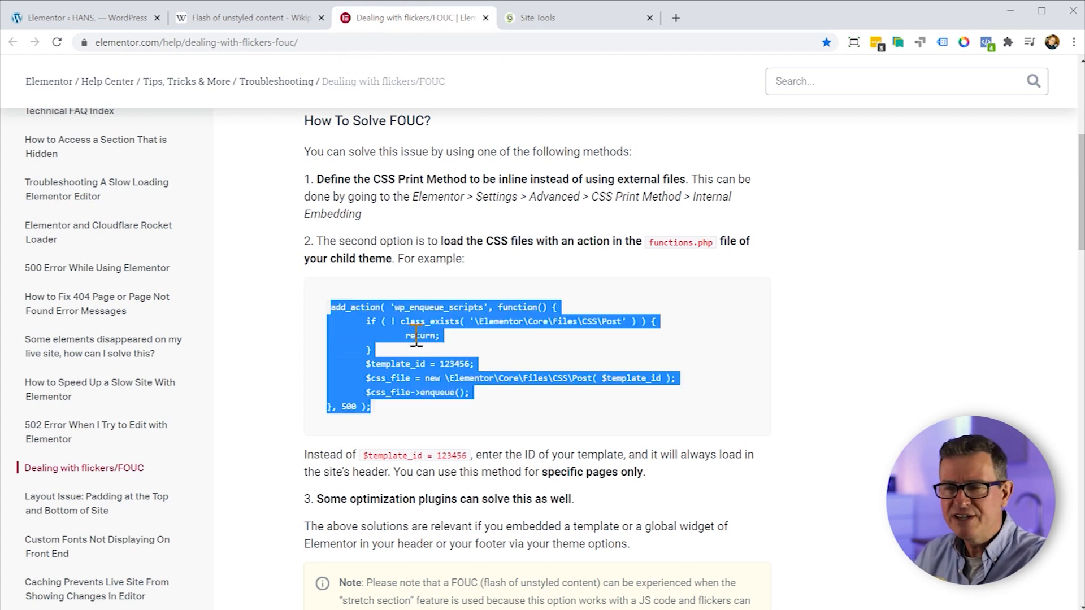
pyautogui.moveTo(449, 333)
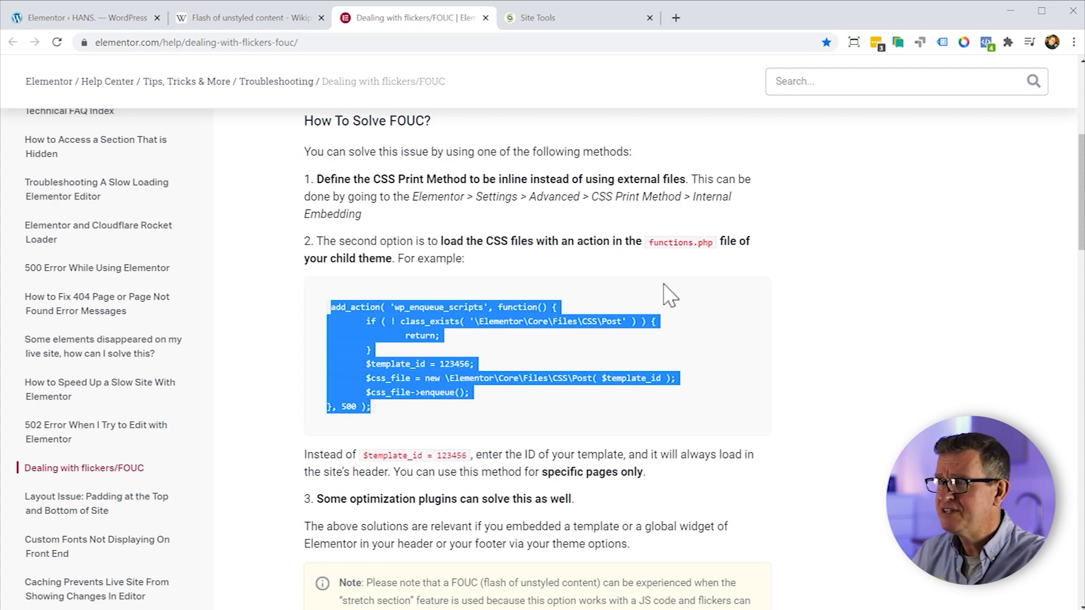
pyautogui.moveTo(679, 242)
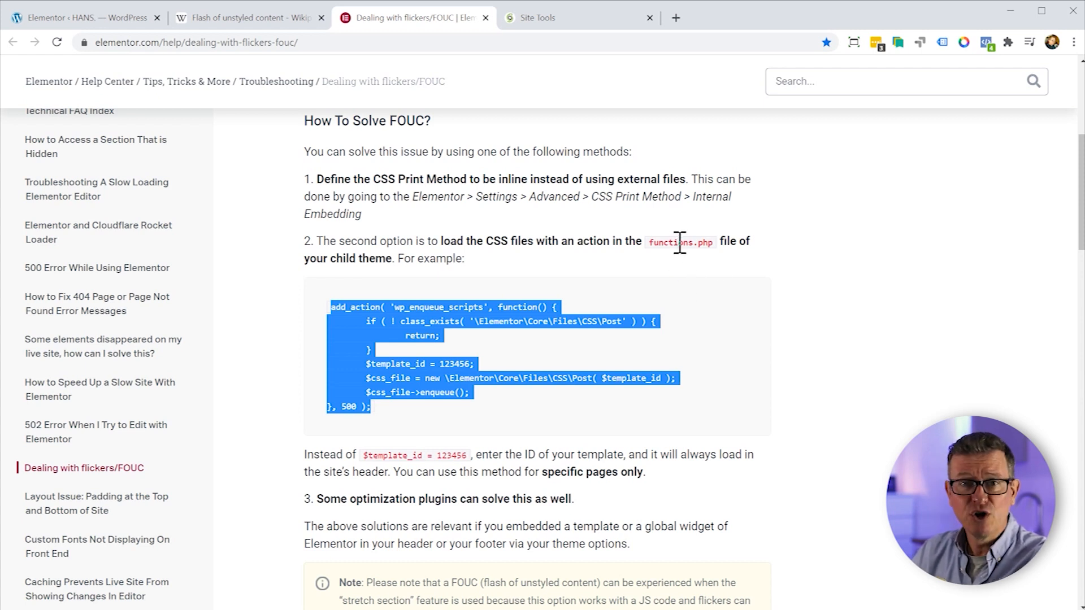
pyautogui.click(650, 258)
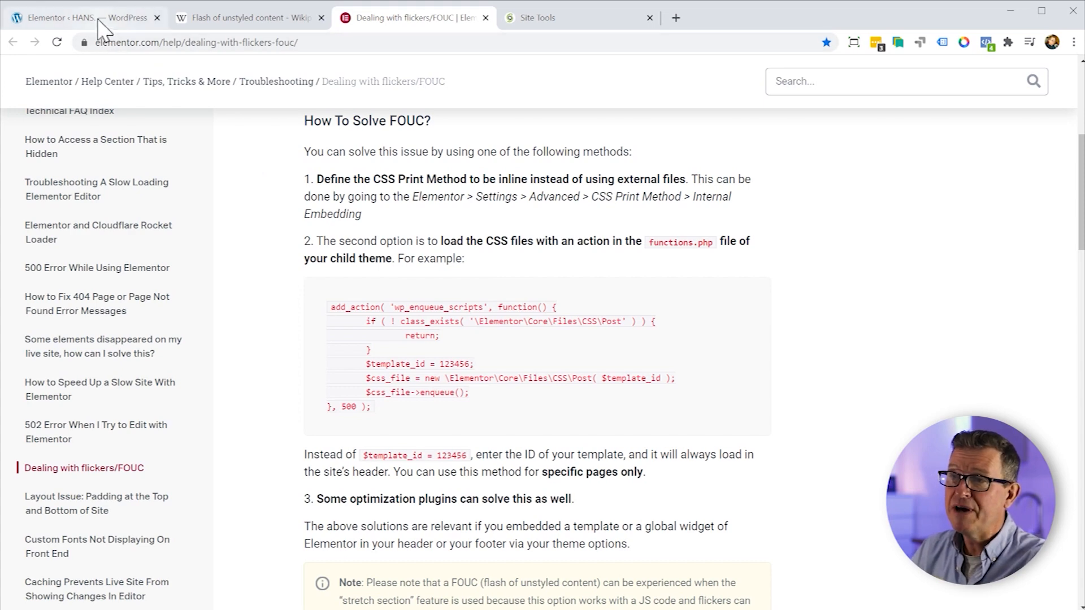
# Step: Compare Elementor's CSS Print Method setting with the help article, ending on WordPress
pyautogui.click(85, 17)
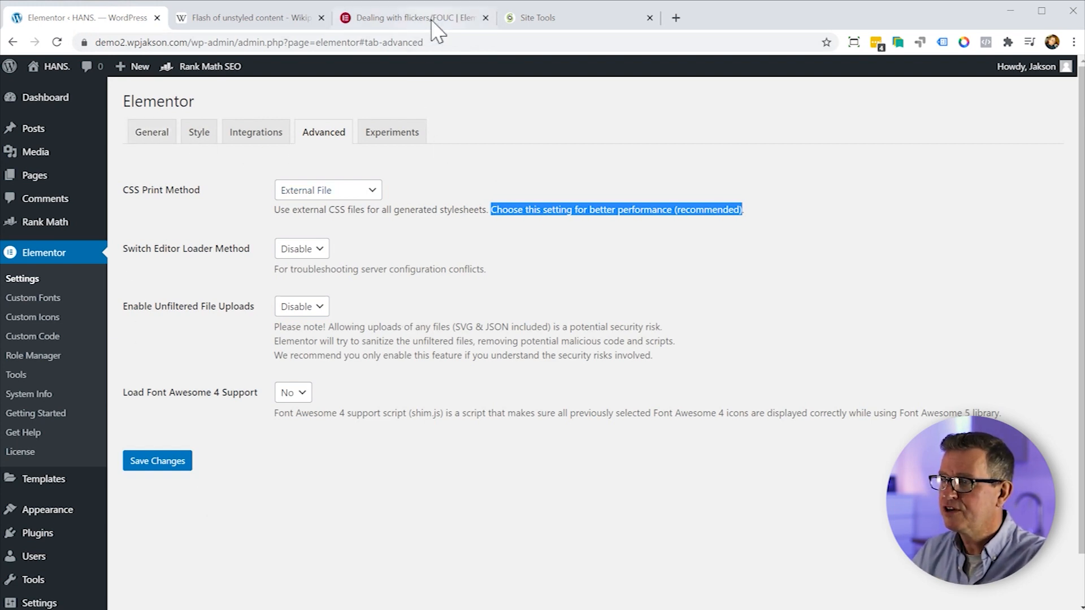
pyautogui.click(412, 18)
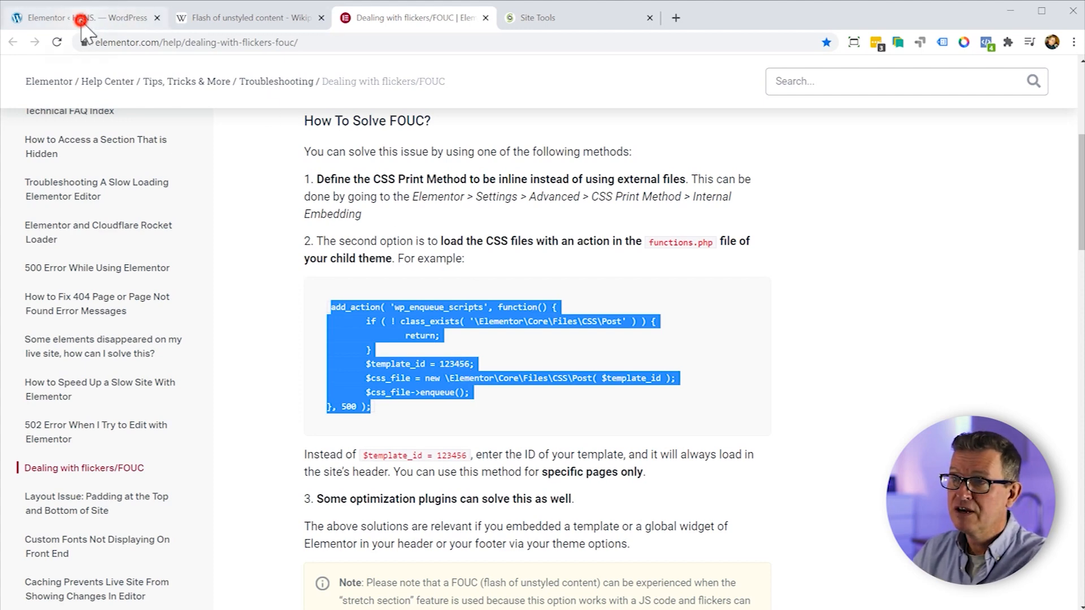
pyautogui.click(79, 18)
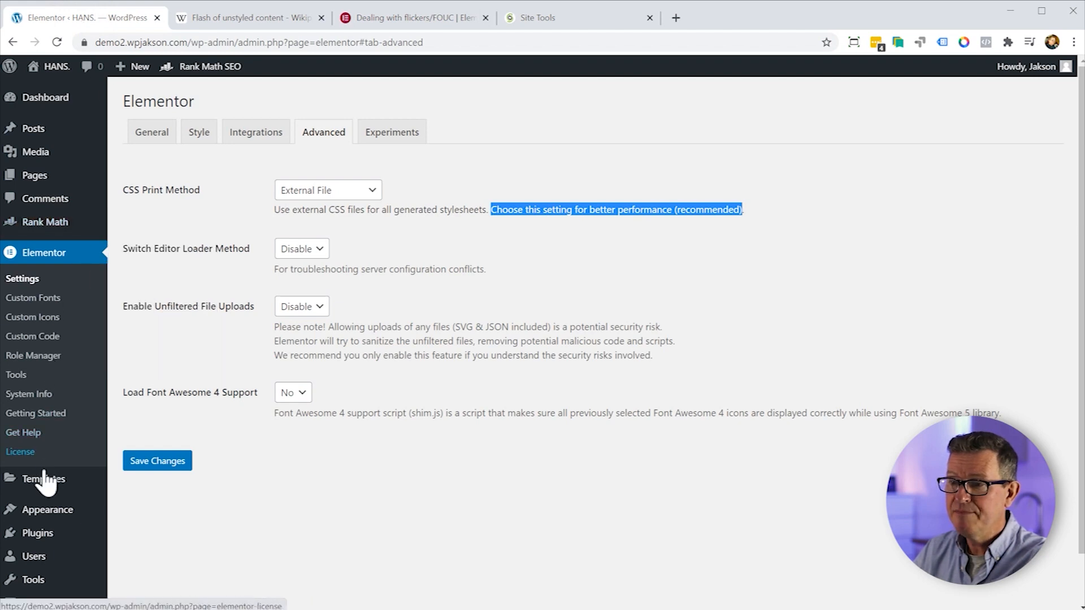
# Step: In Saved Templates, select the ID 144 in the Hans Vertical Menu Content shortcode and open that template
pyautogui.click(43, 479)
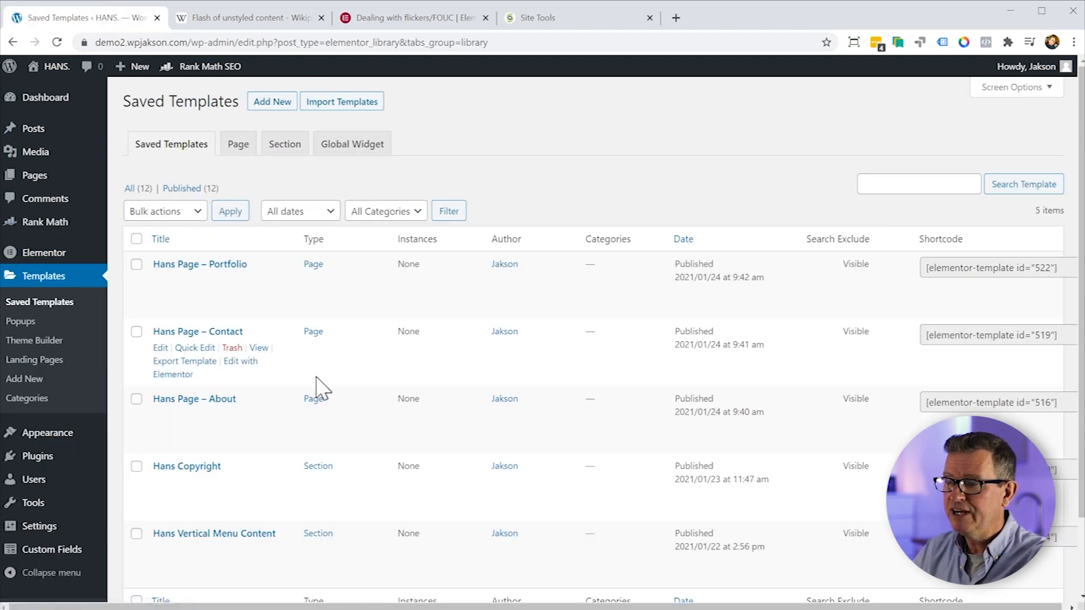
pyautogui.scroll(-3)
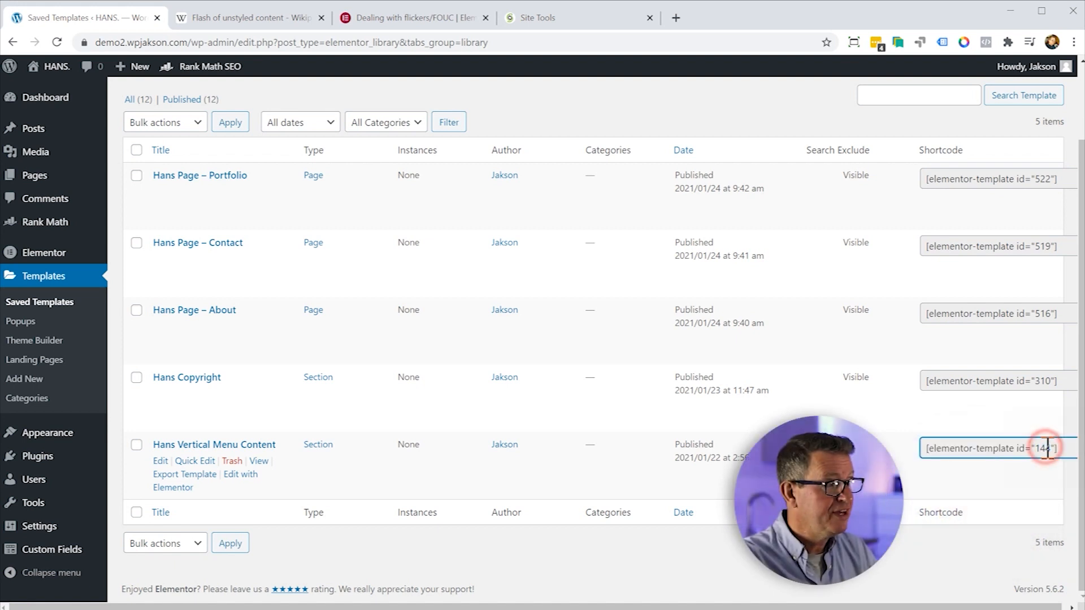
pyautogui.doubleClick(1044, 448)
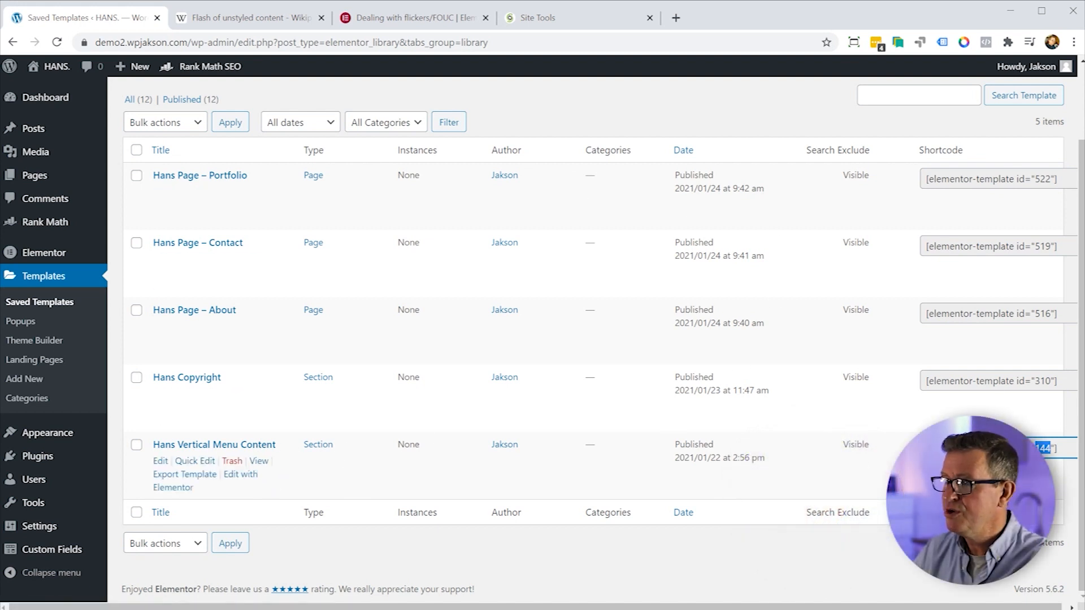
pyautogui.moveTo(169, 463)
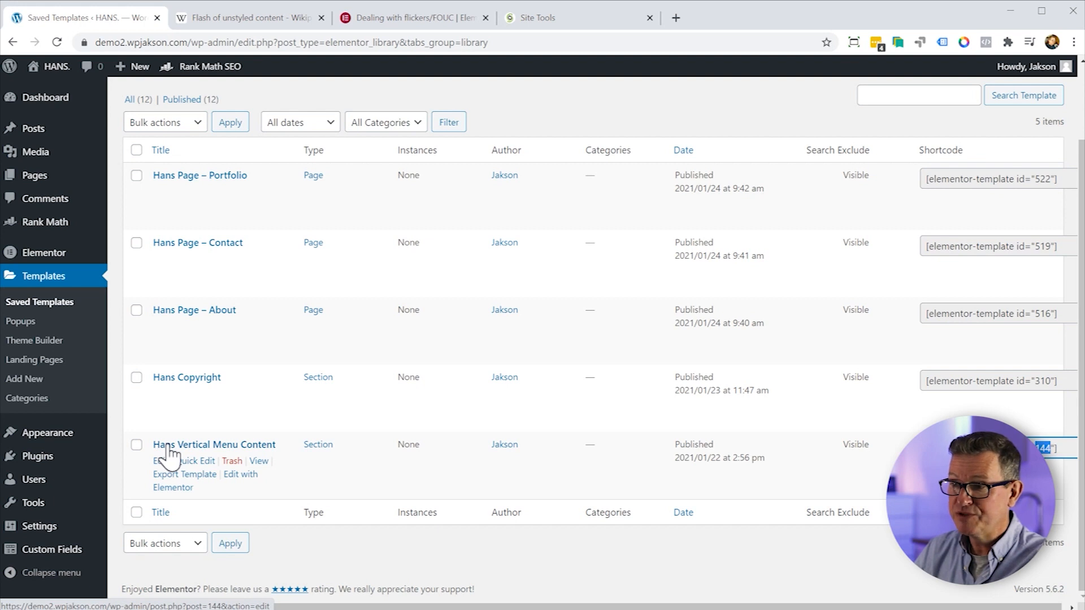
pyautogui.click(163, 461)
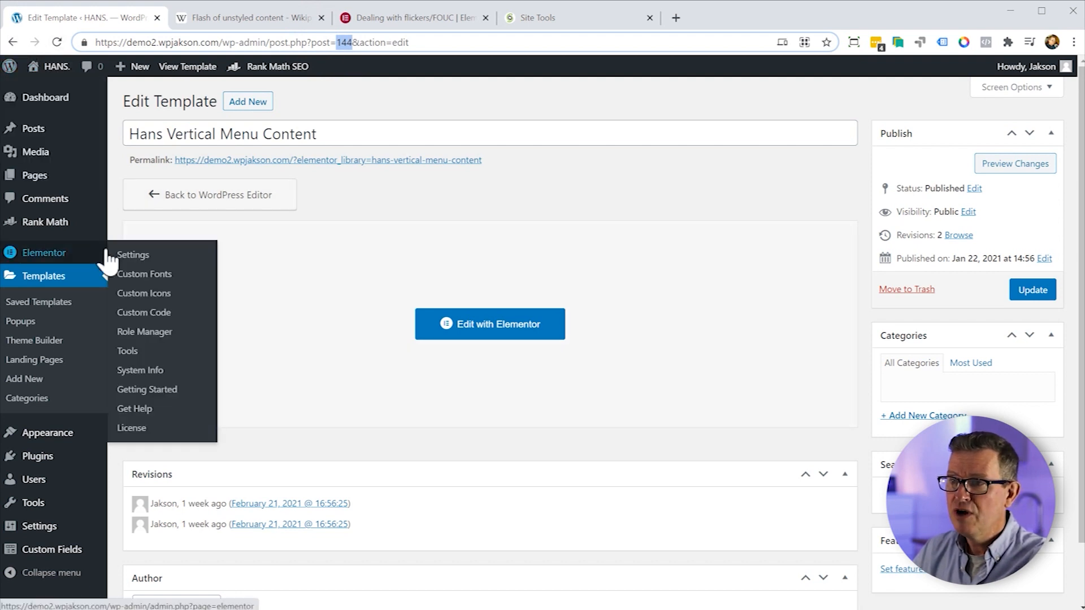
pyautogui.moveTo(48, 440)
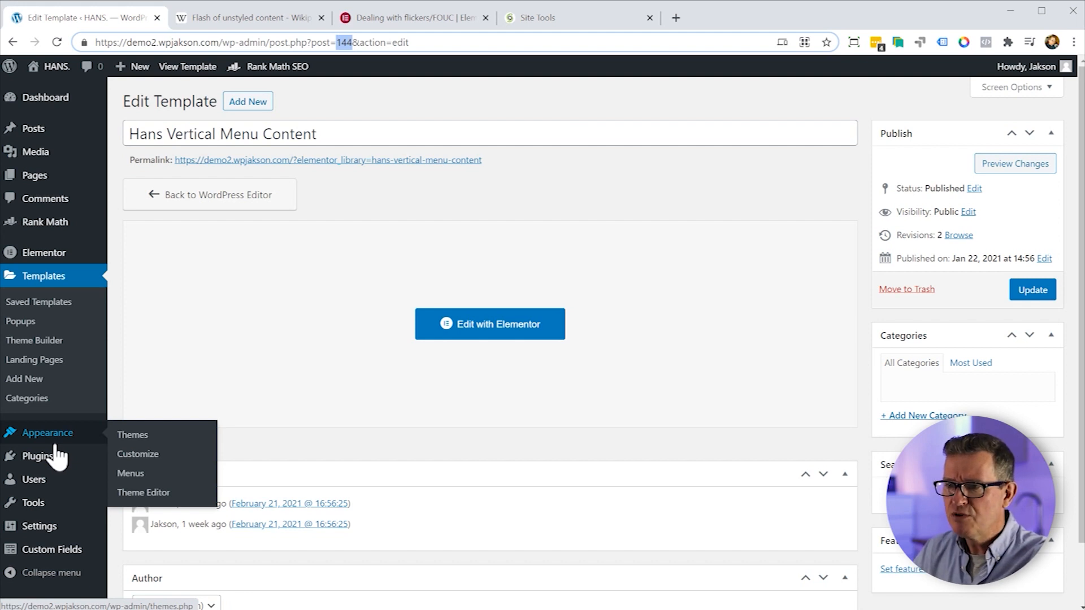
# Step: Open Plugins > Installed Plugins to see the nine plugins, including Hans Web Project
pyautogui.click(36, 456)
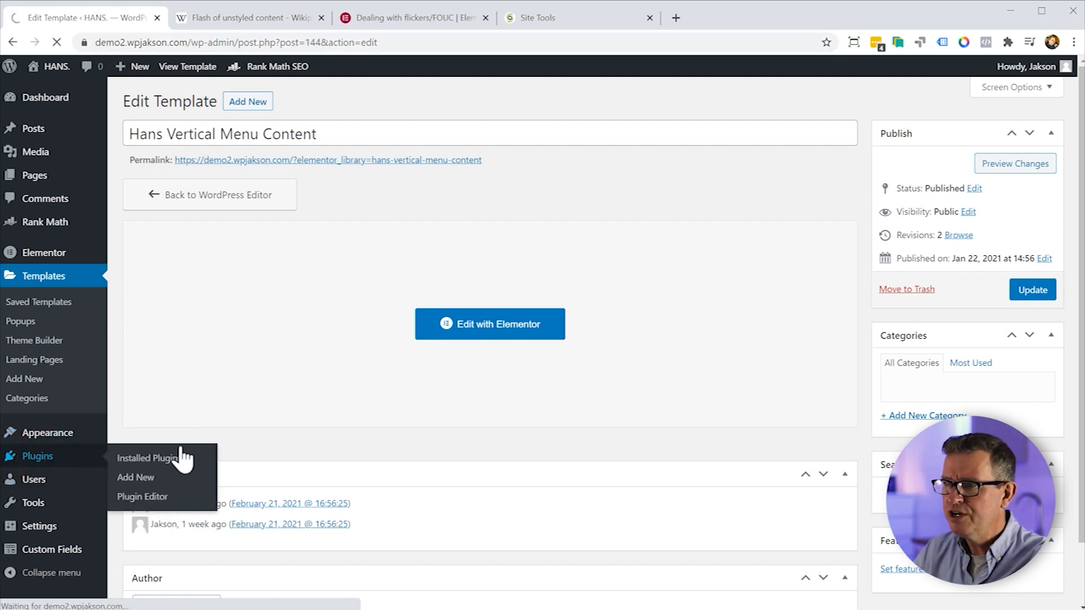
pyautogui.click(148, 458)
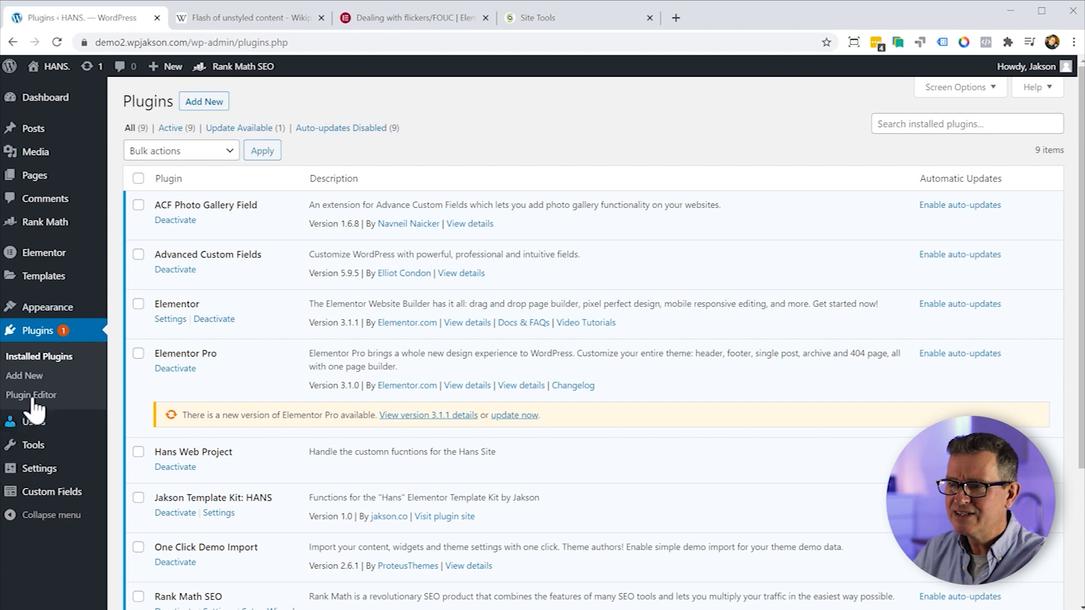
# Step: Open Plugins > Plugin Editor, showing the ACF Photo Gallery Field main file
pyautogui.click(31, 395)
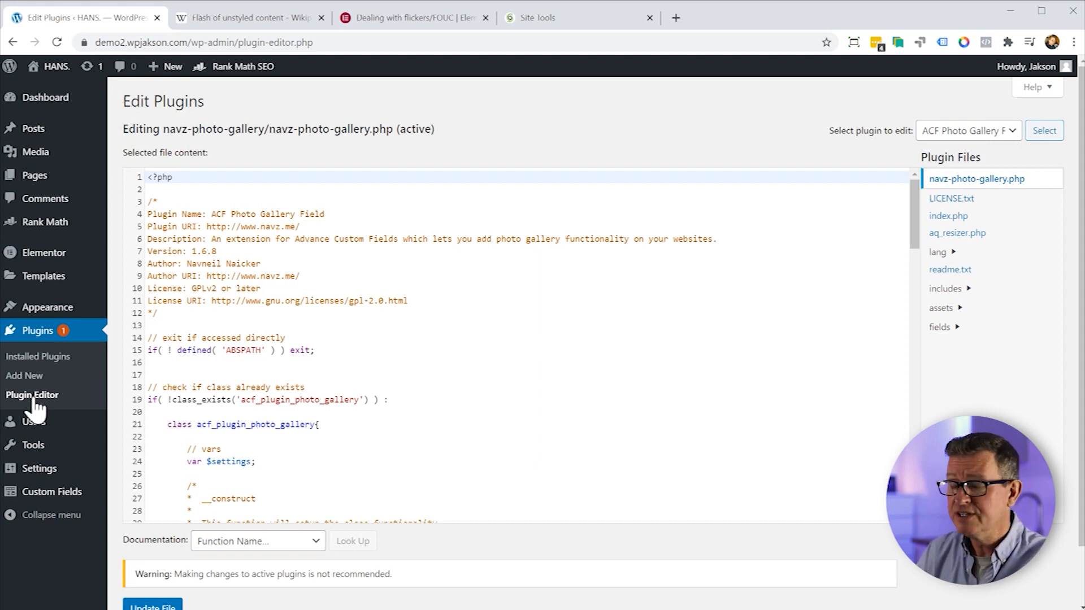
pyautogui.moveTo(531, 401)
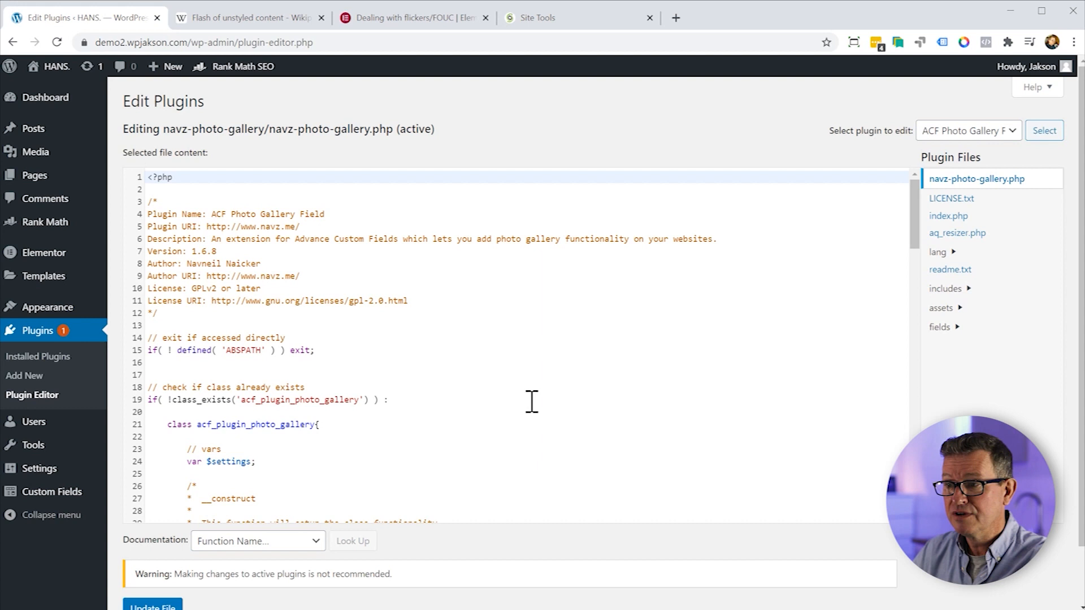
pyautogui.moveTo(535, 408)
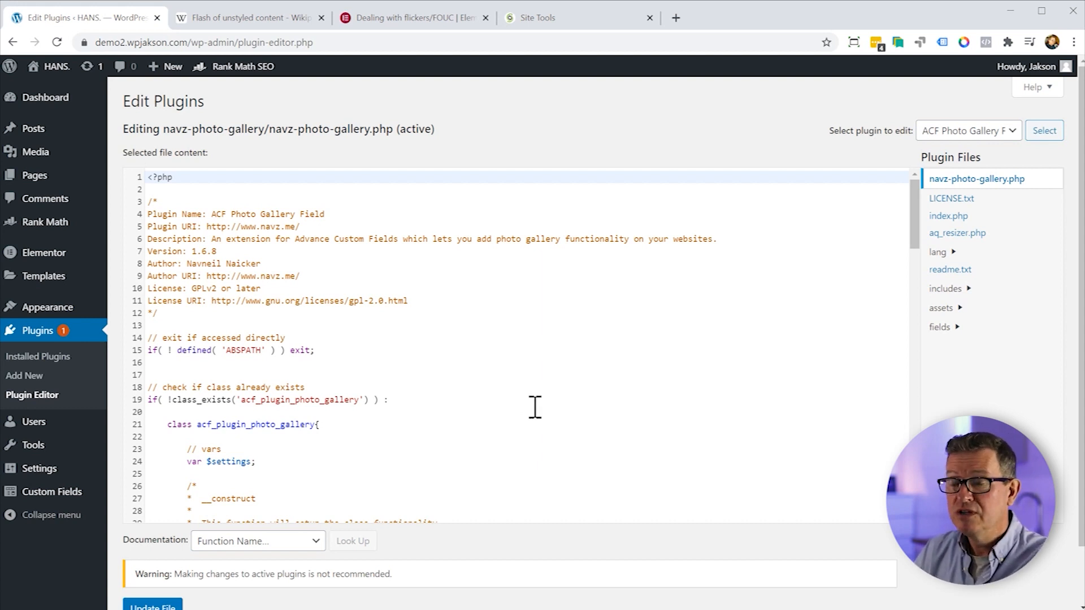
pyautogui.moveTo(567, 349)
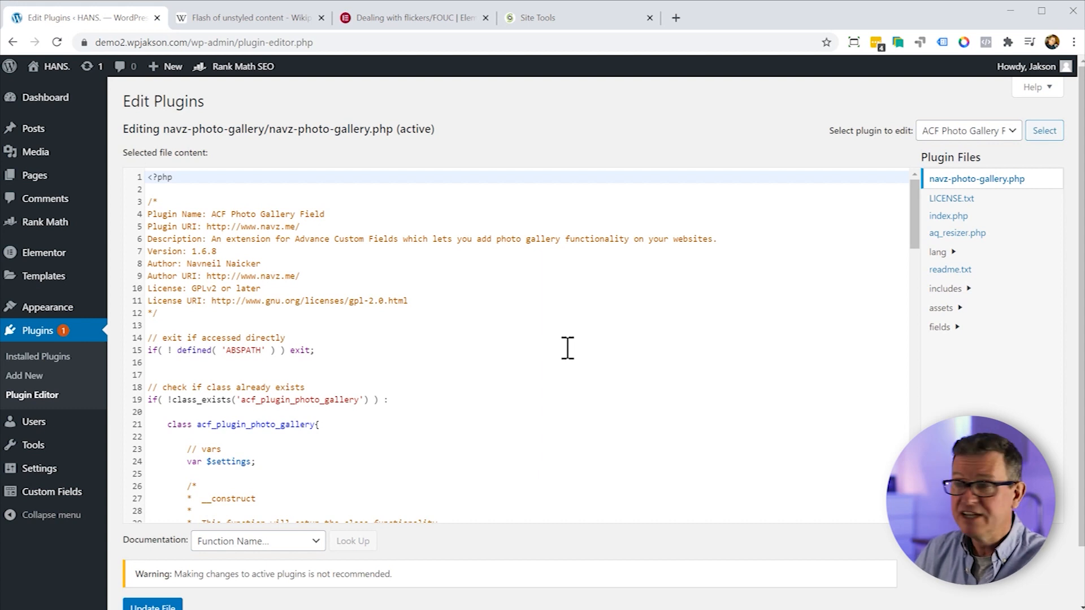
# Step: Open my-project-plugin.php from the Hans Web Project plugin in the Plugin Editor
pyautogui.click(968, 131)
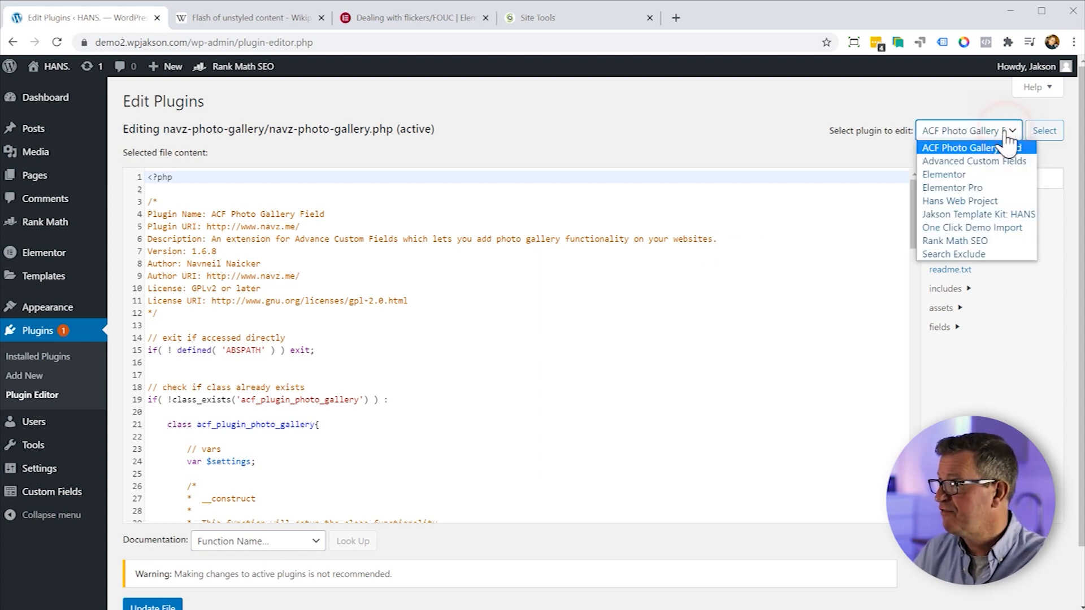
pyautogui.moveTo(959, 200)
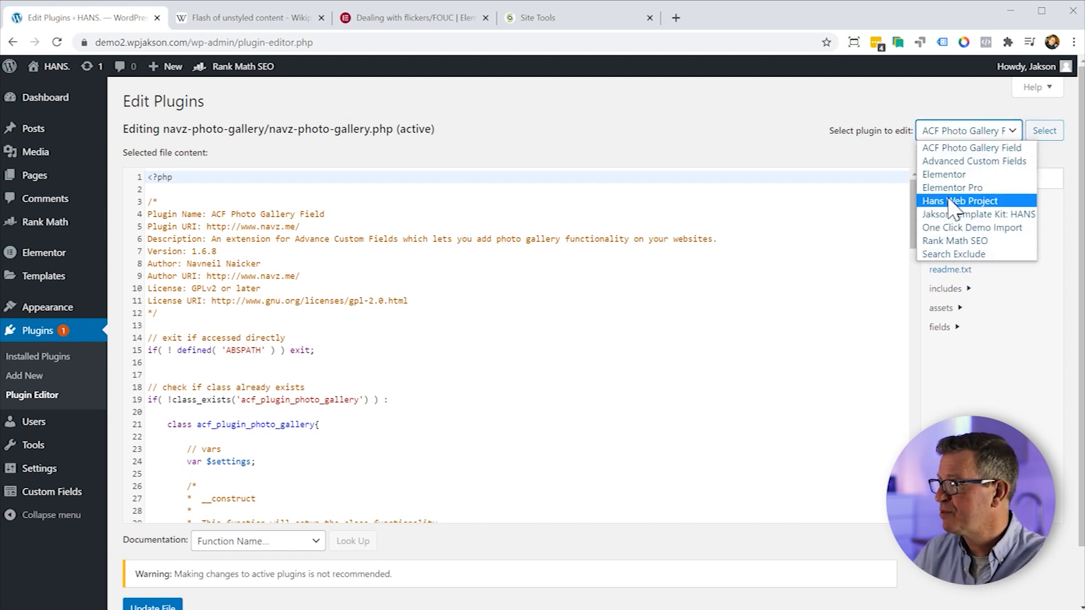
pyautogui.click(961, 201)
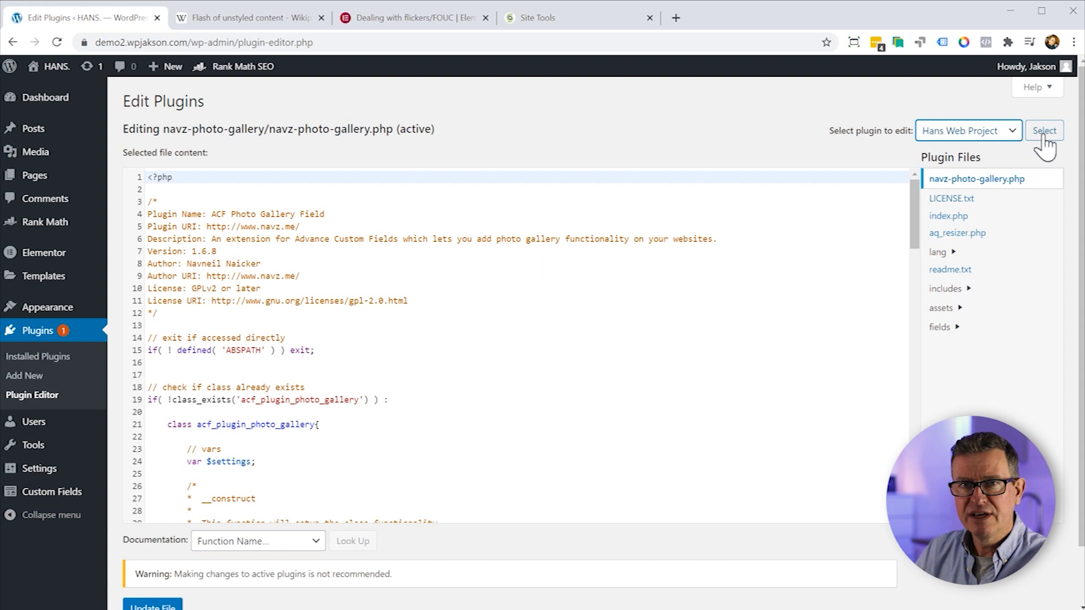
pyautogui.click(1045, 131)
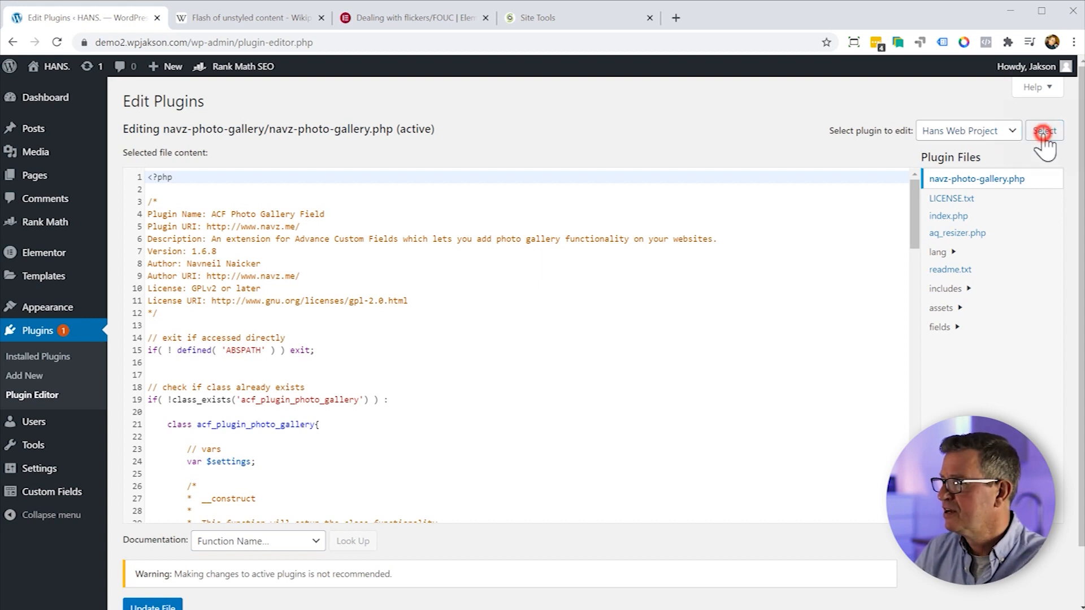
pyautogui.click(1045, 130)
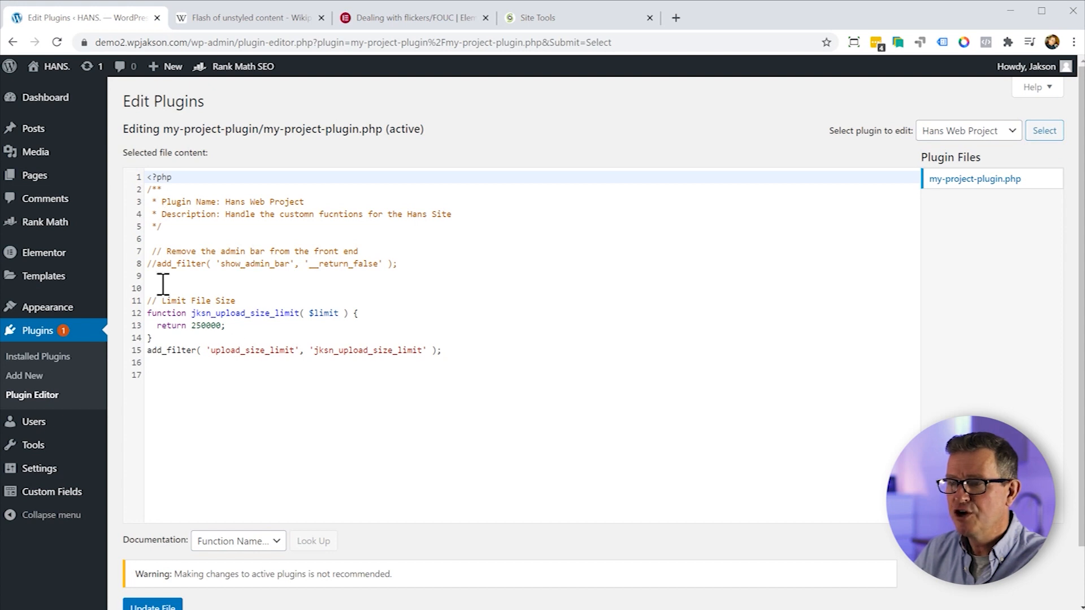
pyautogui.moveTo(189, 331)
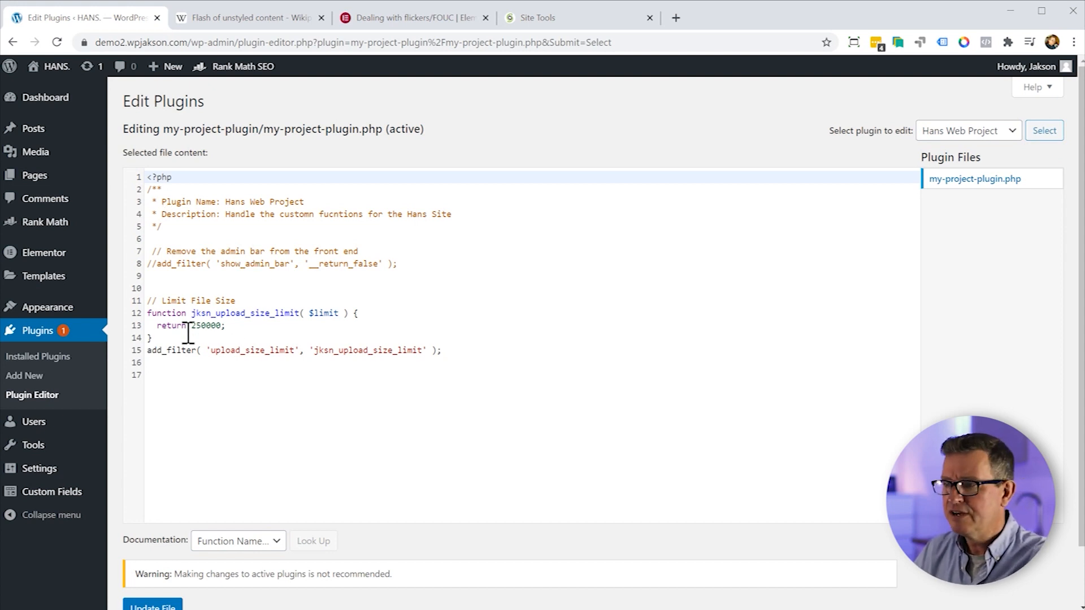